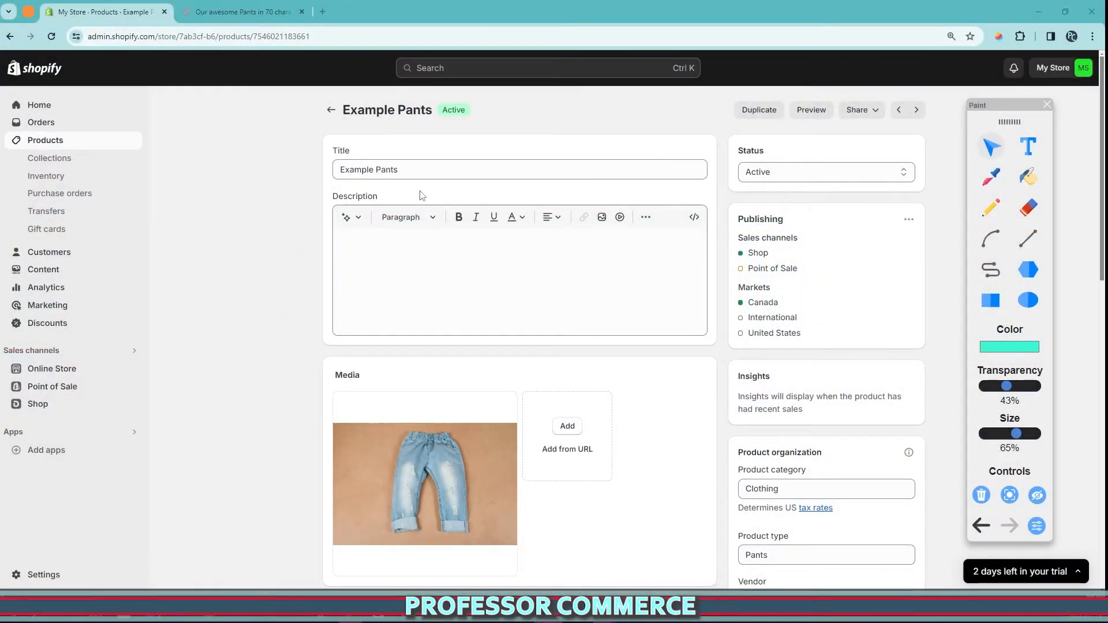
View the Example Pants storefront preview and attempt to add the Sold Out pants to the cart
{"action": "scroll", "scroll_direction": "down", "scroll_amount": 3}
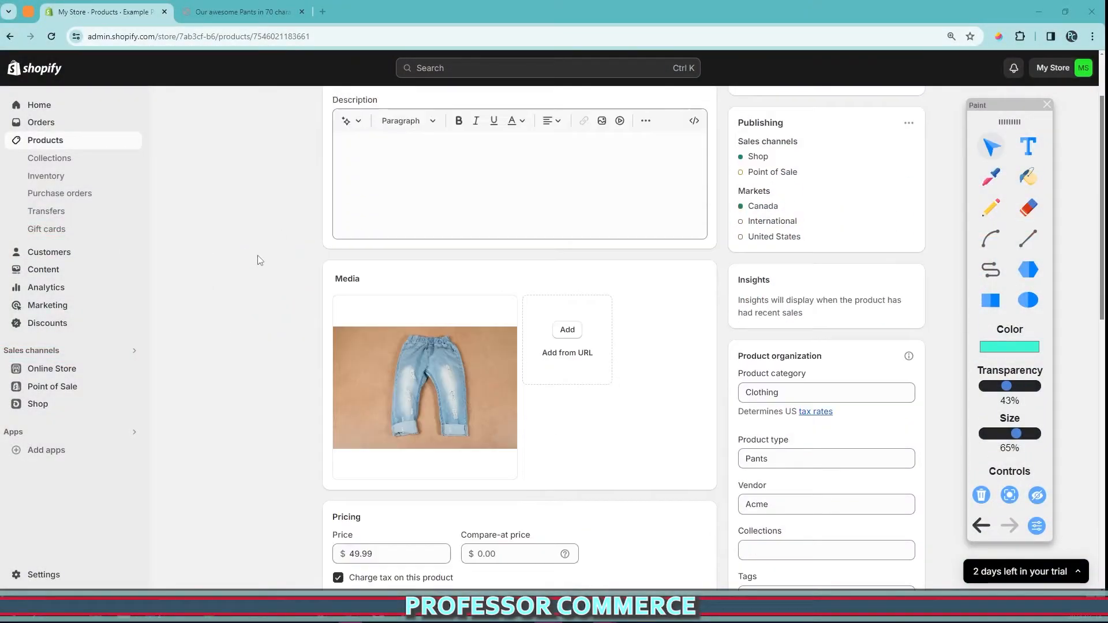
{"action": "scroll", "scroll_direction": "down", "scroll_amount": 3}
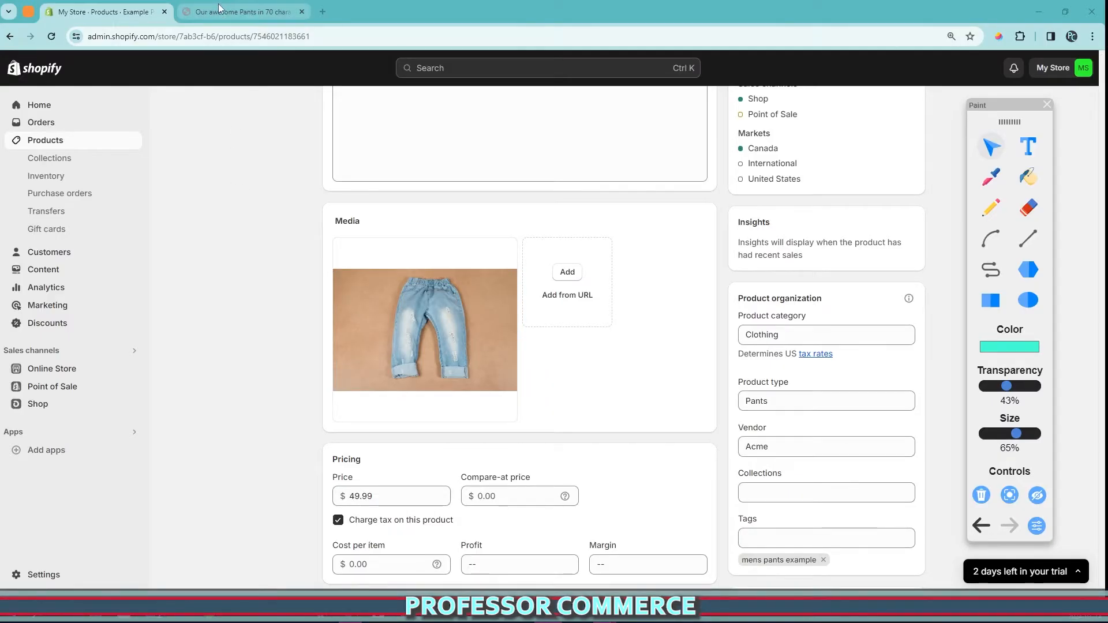
{"action": "left_click", "coordinate": [240, 11]}
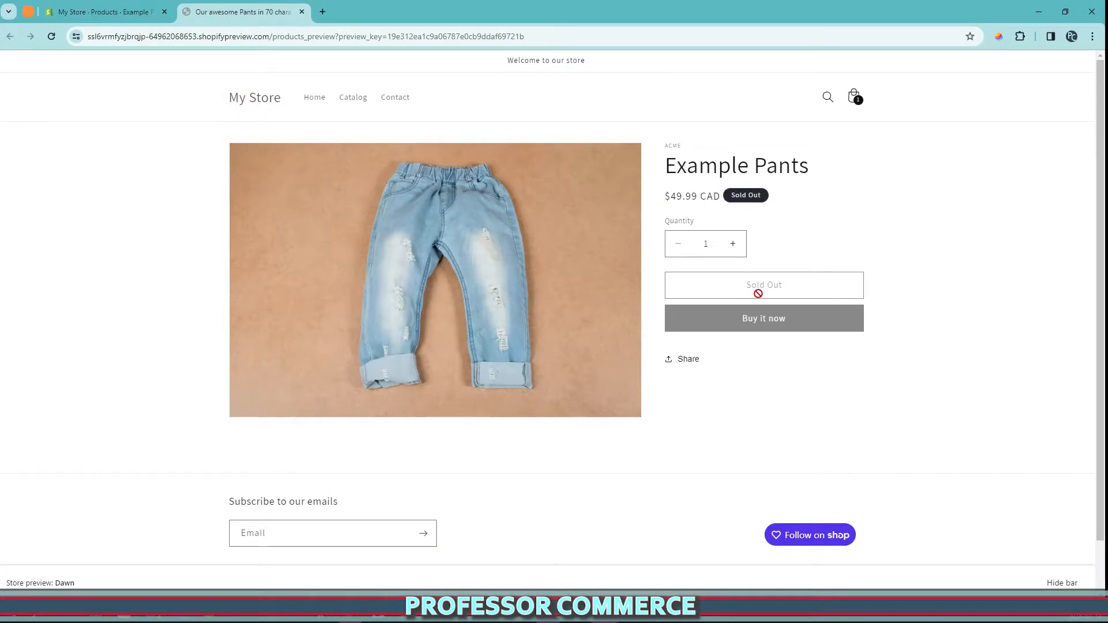
{"action": "left_click", "coordinate": [733, 243]}
{"action": "type", "text": "2"}
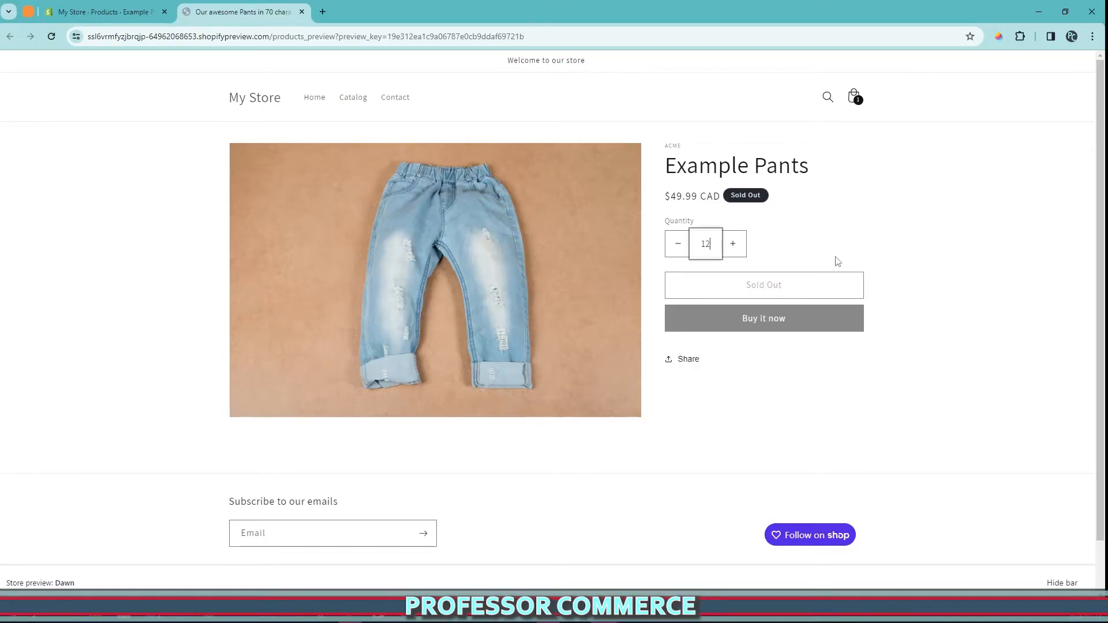
Return to the Example Pants admin page and bring the Inventory card into view
{"action": "left_click", "coordinate": [103, 12]}
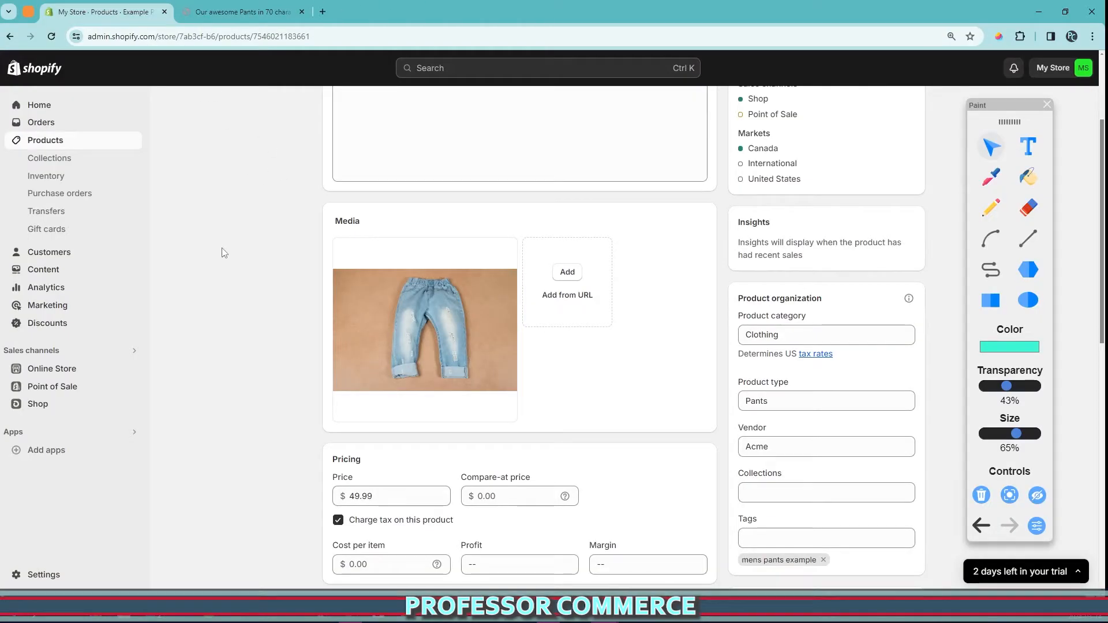
{"action": "scroll", "scroll_direction": "up", "scroll_amount": 3}
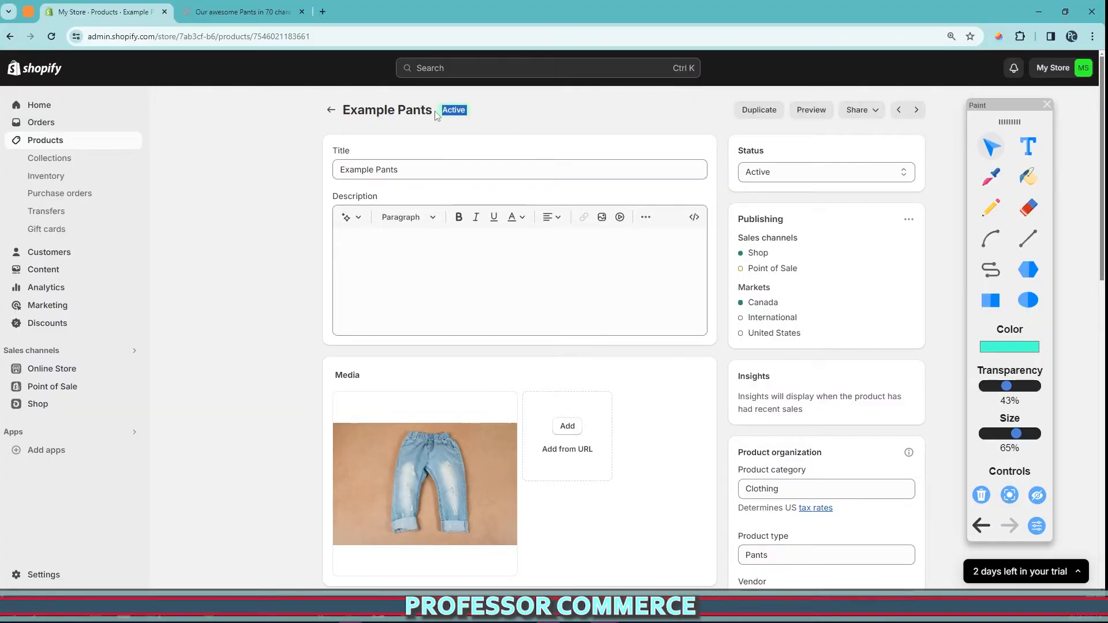
{"action": "mouse_move", "coordinate": [588, 135]}
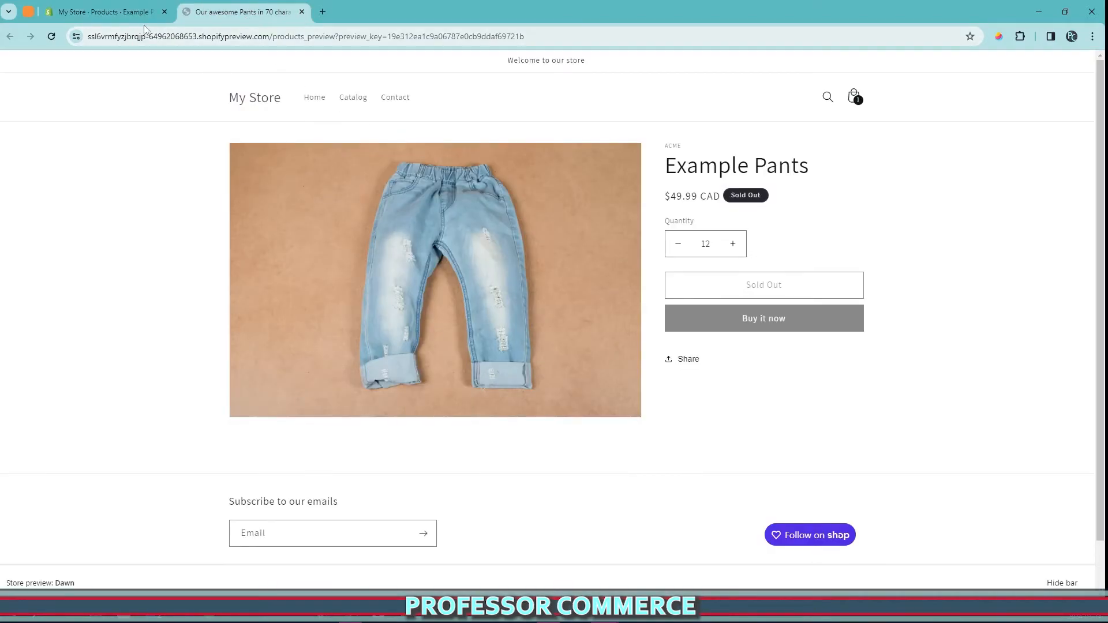
{"action": "left_click", "coordinate": [102, 12]}
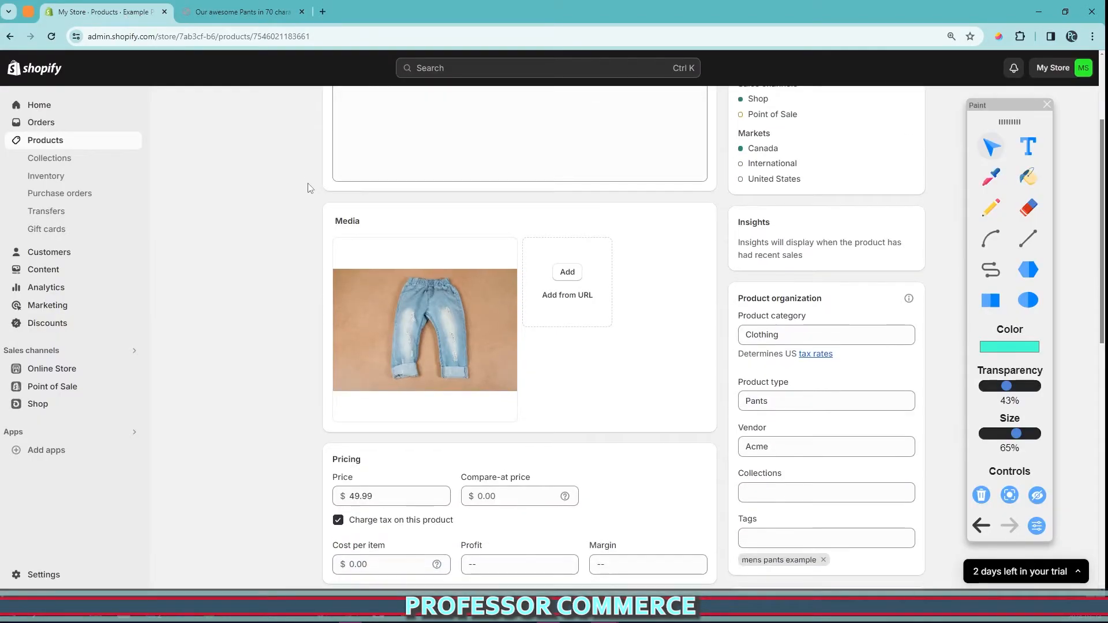
{"action": "scroll", "scroll_direction": "down", "scroll_amount": 3}
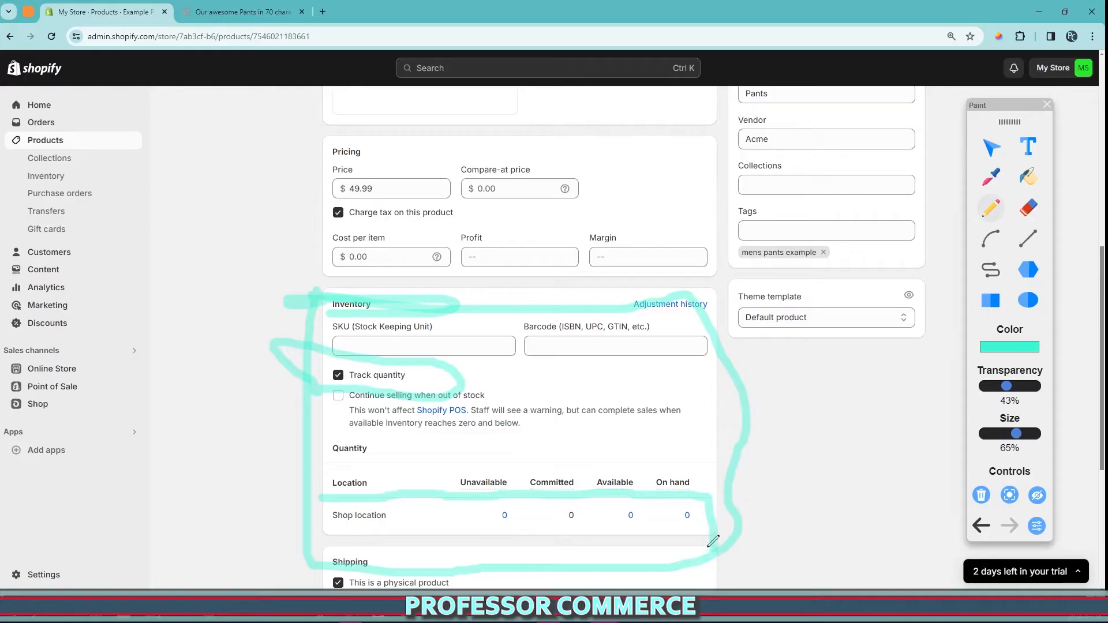
{"action": "left_click", "coordinate": [1008, 348]}
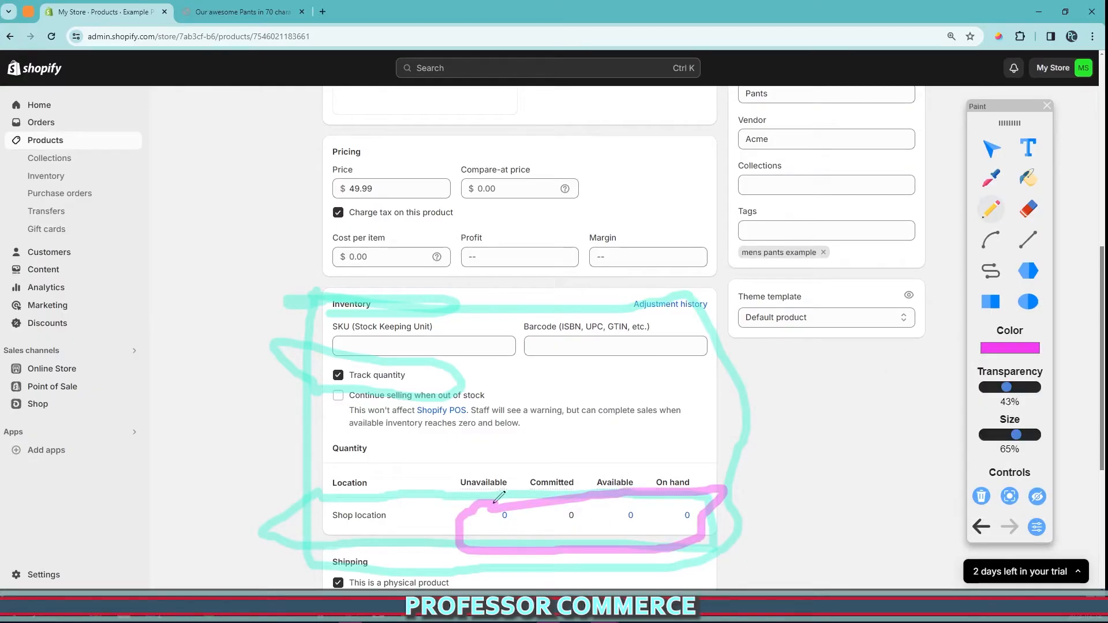
{"action": "scroll", "scroll_direction": "down", "scroll_amount": 3}
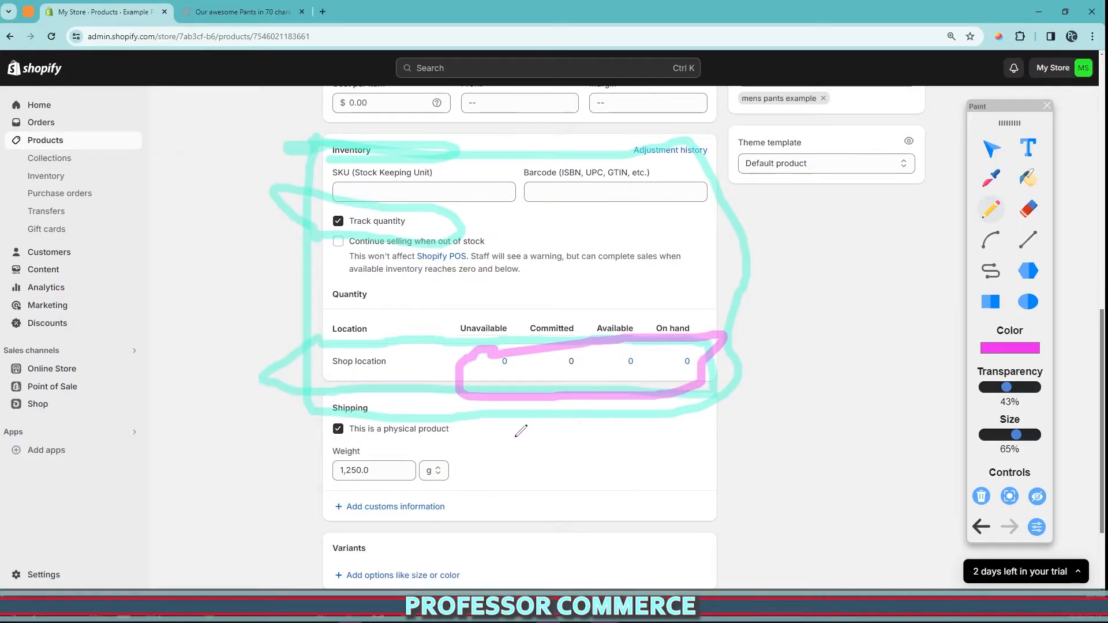
{"action": "left_click", "coordinate": [240, 11]}
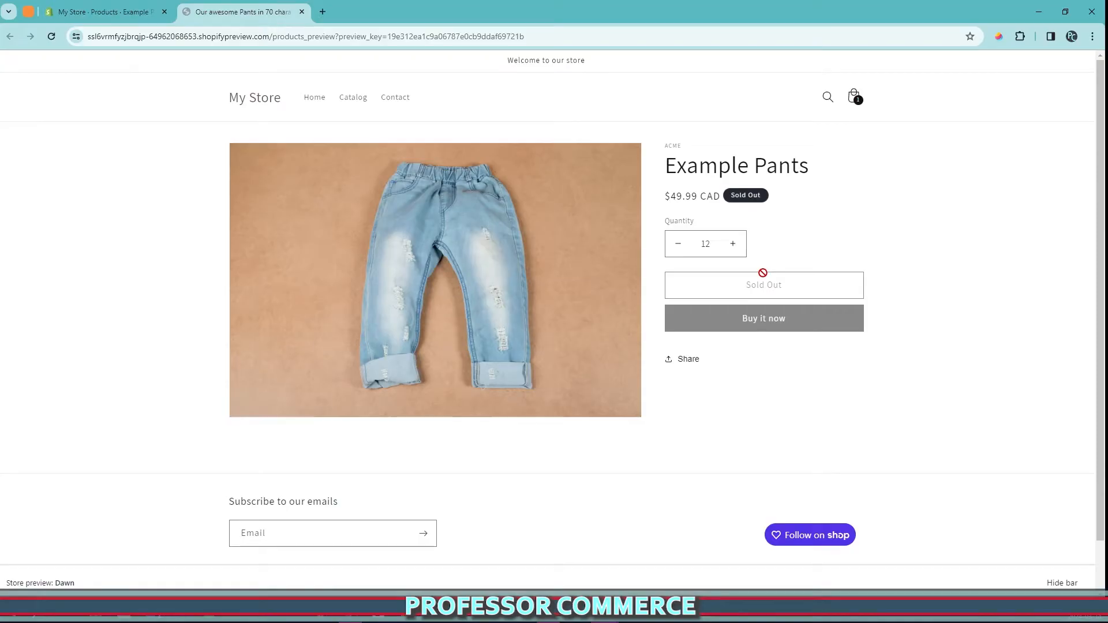
{"action": "left_click", "coordinate": [107, 11]}
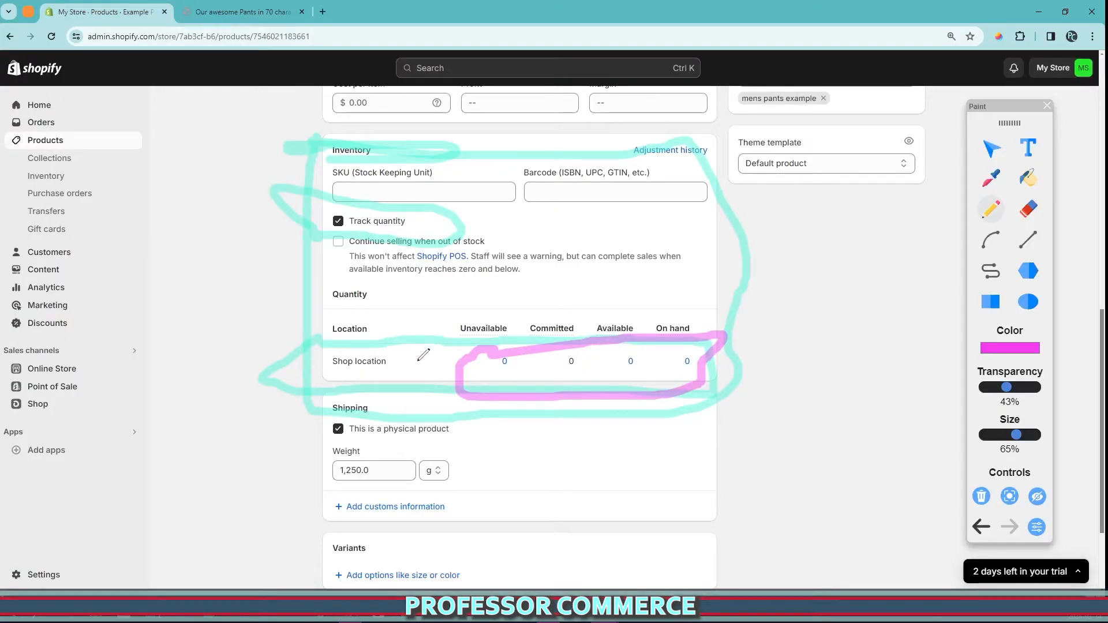
{"action": "mouse_move", "coordinate": [333, 379]}
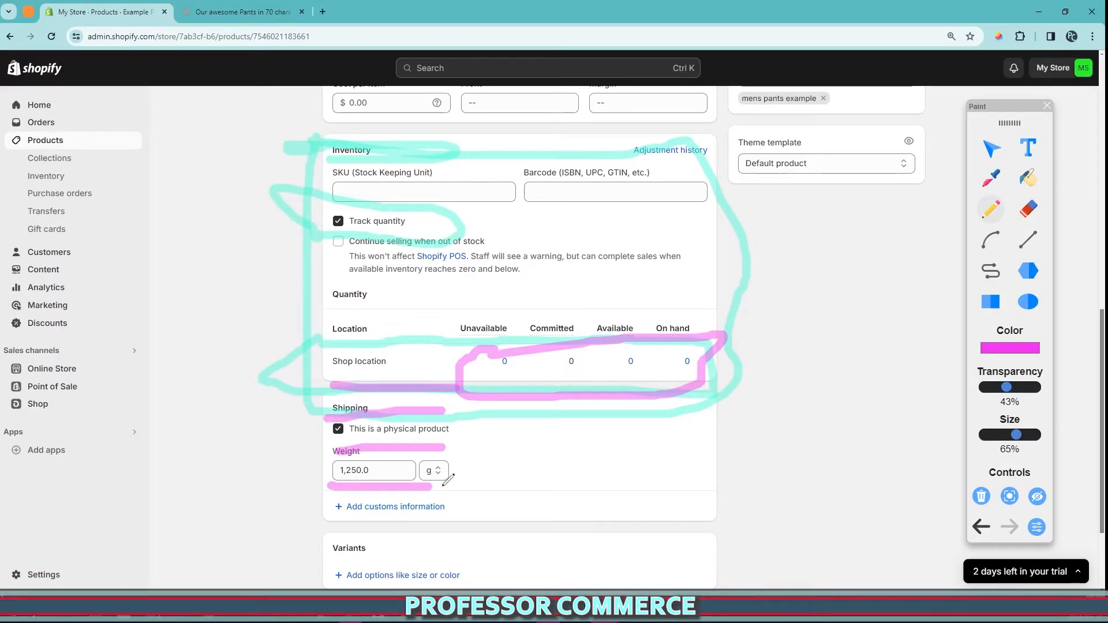
{"action": "mouse_move", "coordinate": [625, 323]}
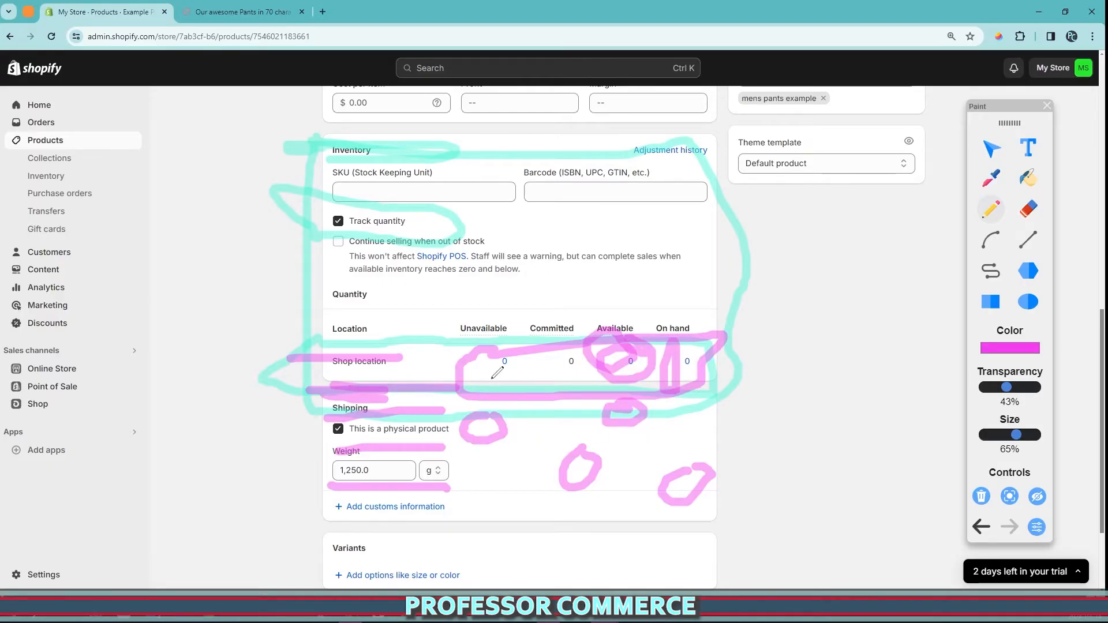
{"action": "mouse_move", "coordinate": [411, 408]}
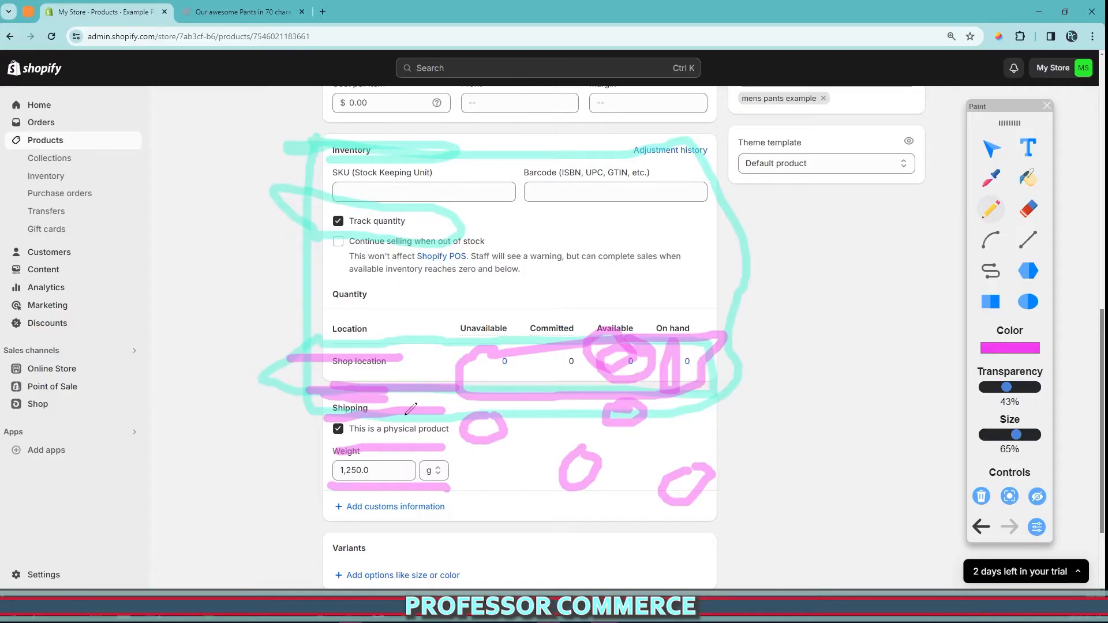
{"action": "mouse_move", "coordinate": [465, 405]}
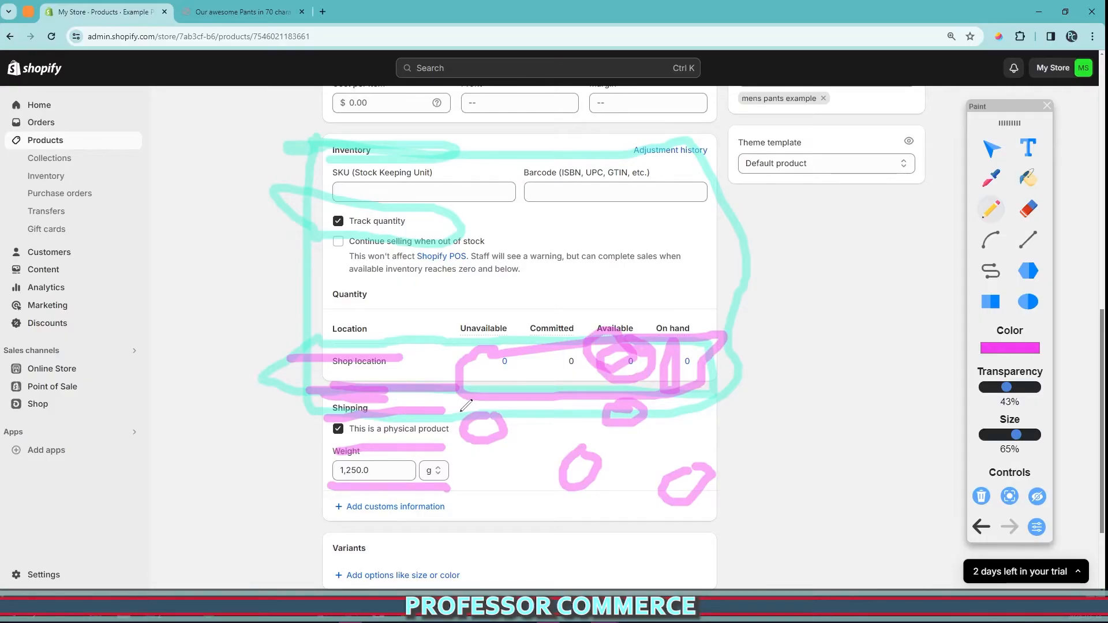
Check the storefront preview again, then go to the Online Store Themes page
{"action": "left_click", "coordinate": [239, 12]}
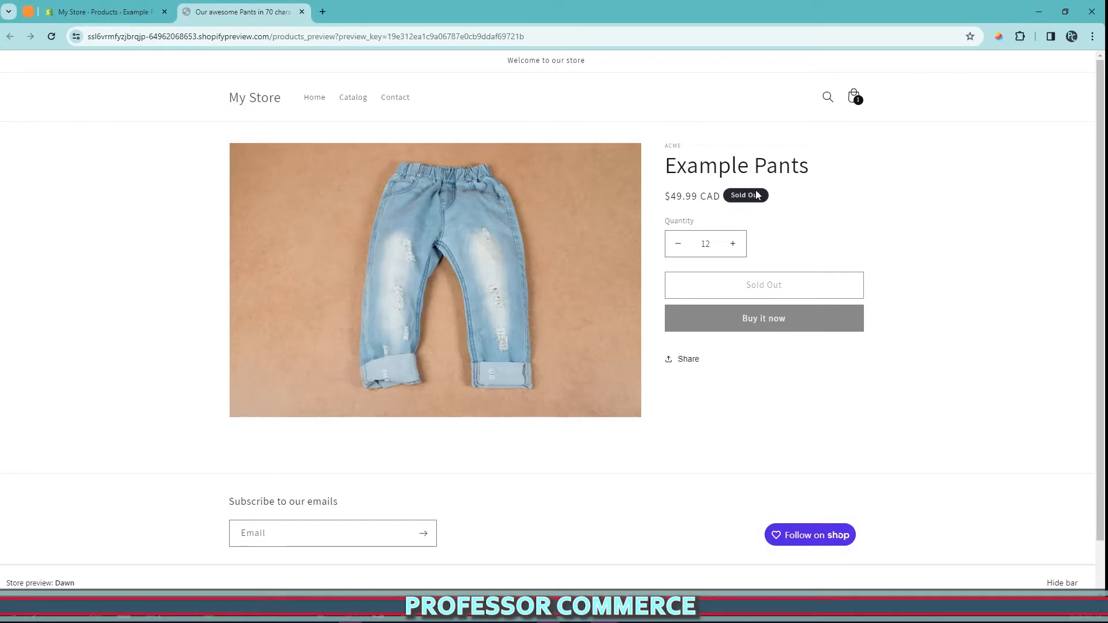
{"action": "left_click", "coordinate": [103, 11]}
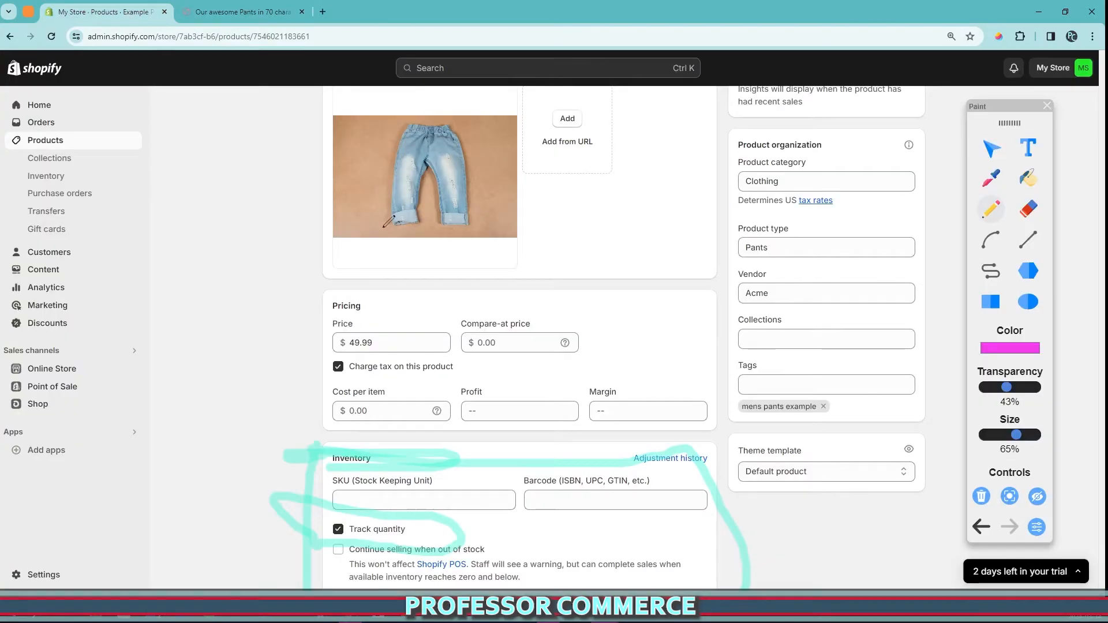
{"action": "scroll", "scroll_direction": "up", "scroll_amount": 3}
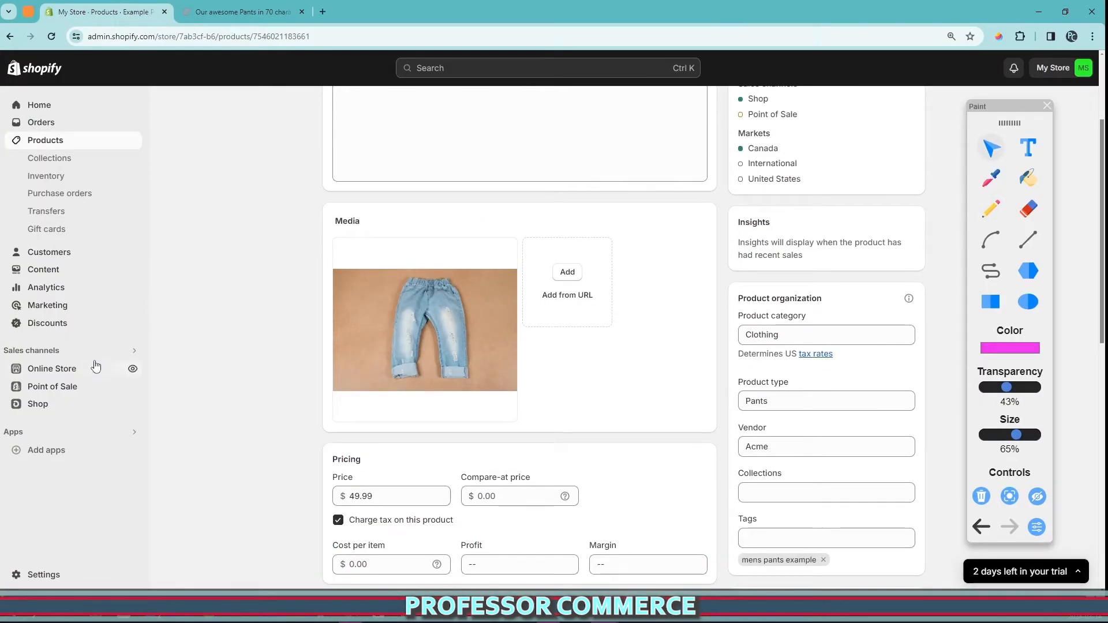
{"action": "left_click", "coordinate": [52, 274]}
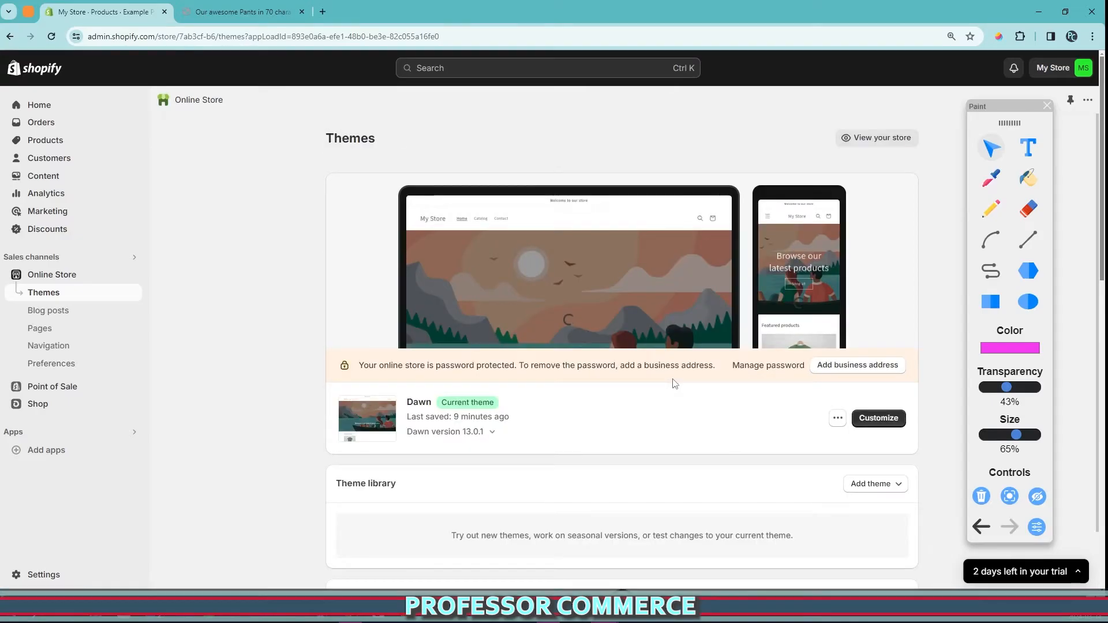
Preview the Example Pants page from the Dawn theme's actions menu and return to Themes
{"action": "scroll", "scroll_direction": "down", "scroll_amount": 3}
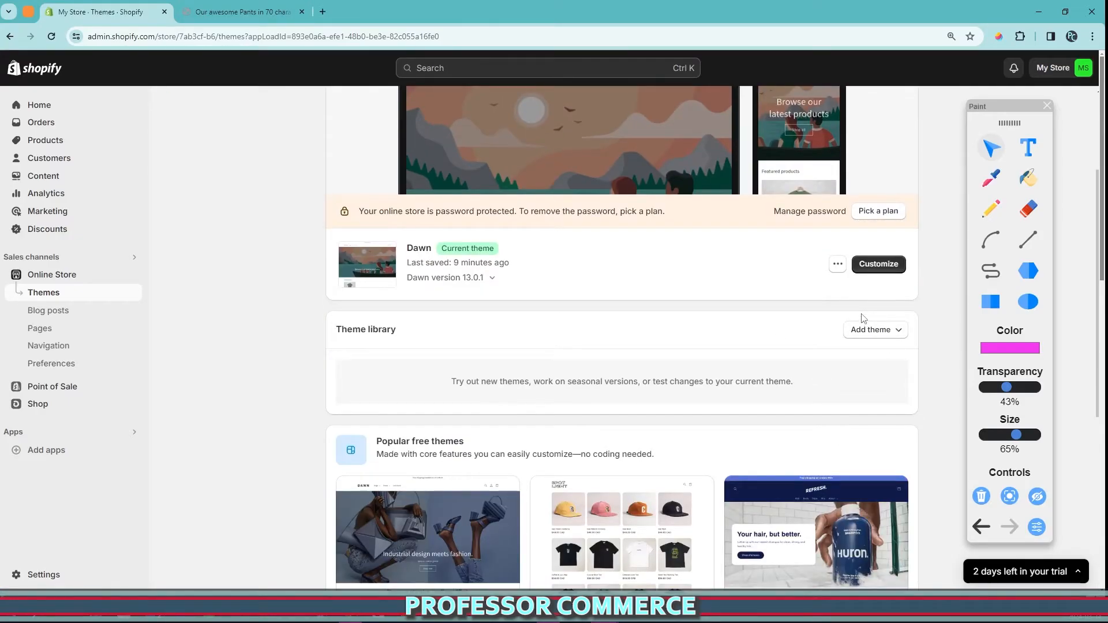
{"action": "left_click", "coordinate": [837, 263]}
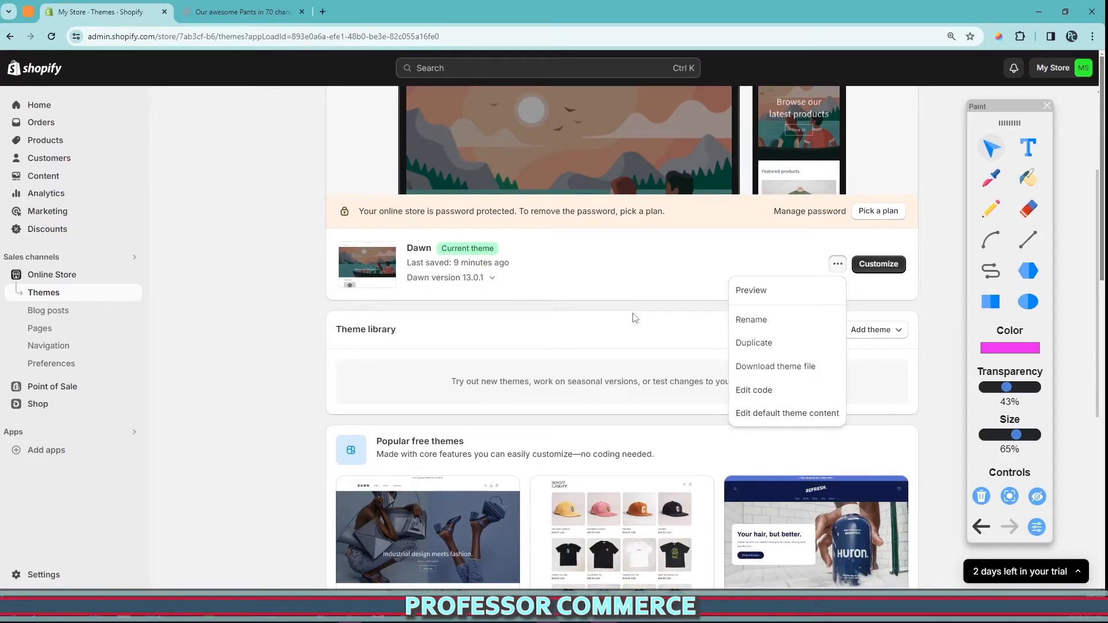
{"action": "left_click", "coordinate": [750, 290]}
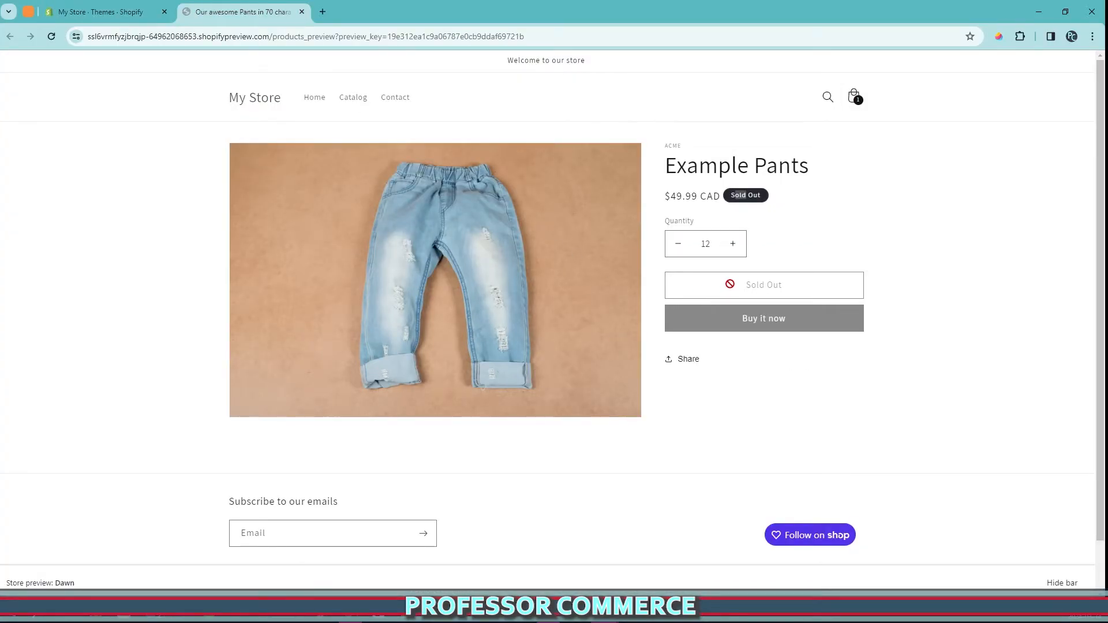
{"action": "left_click", "coordinate": [102, 11]}
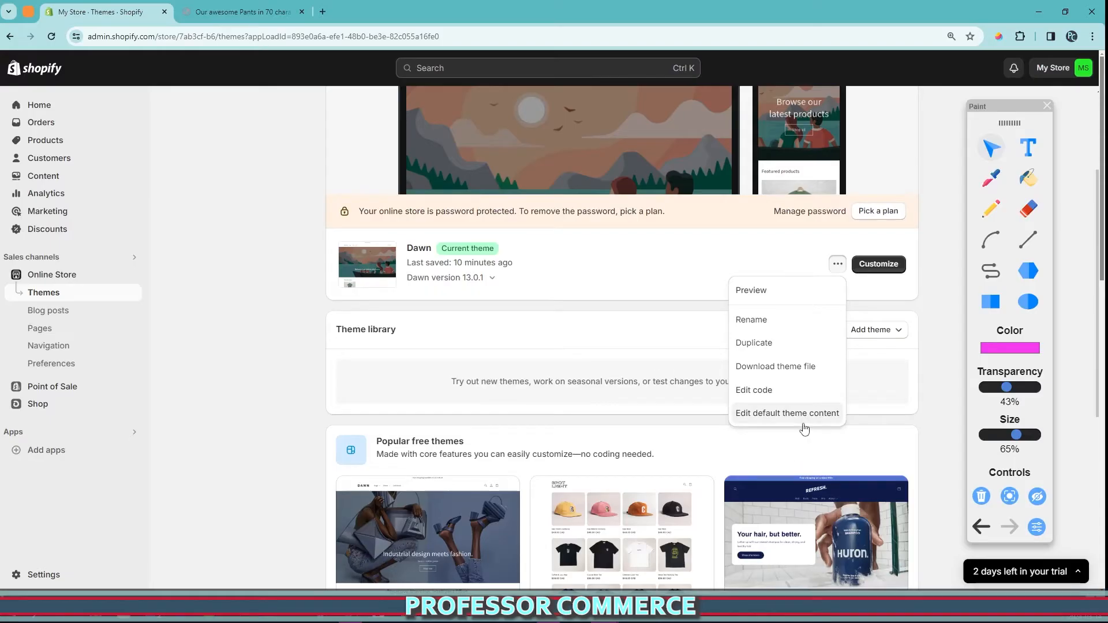
Edit the Dawn theme's default content and search for 'sold out'
{"action": "left_click", "coordinate": [786, 413]}
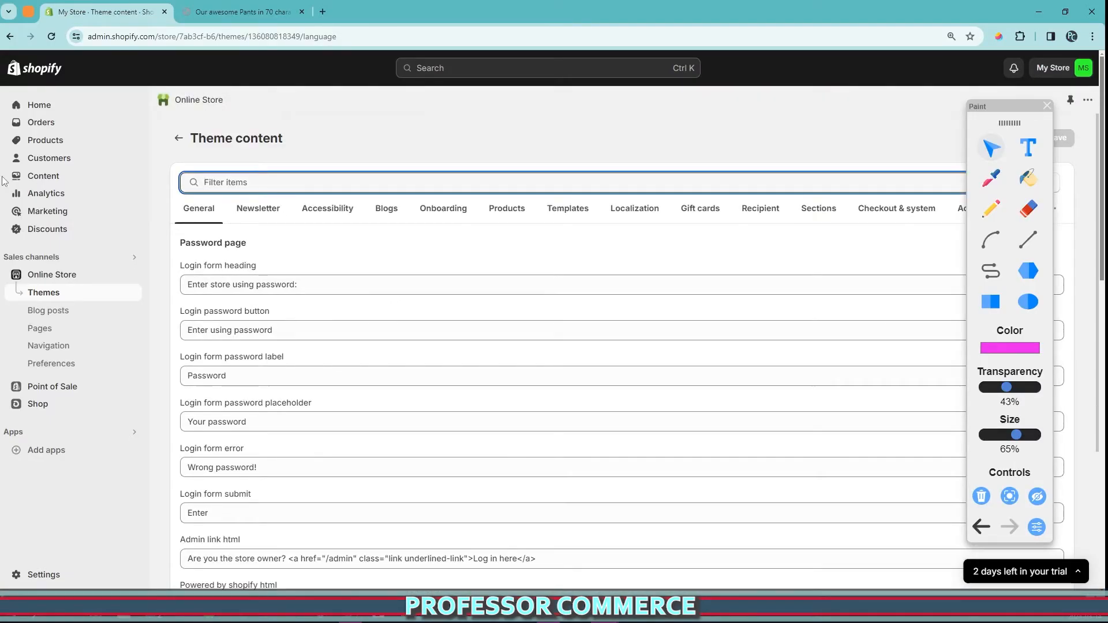
{"action": "type", "text": "sold out"}
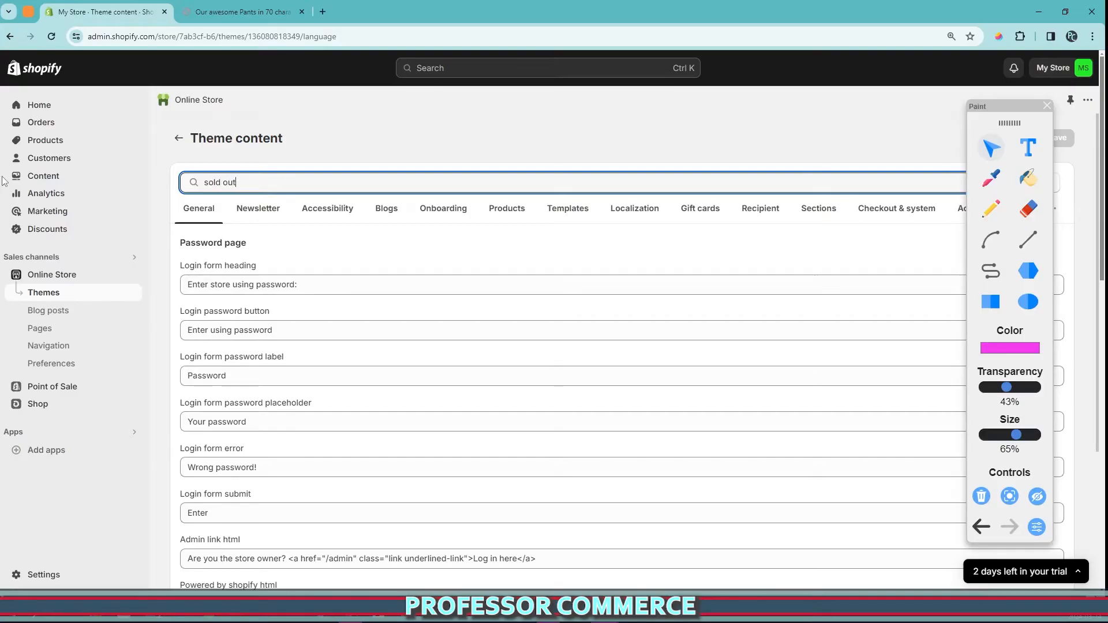
{"action": "key", "text": "Return"}
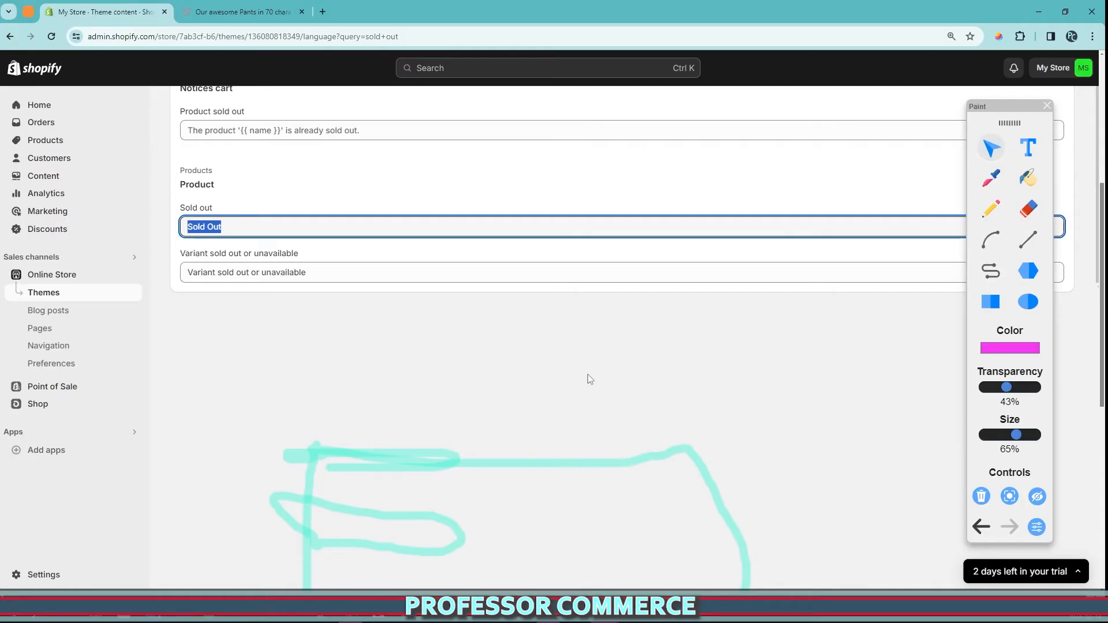
{"action": "mouse_move", "coordinate": [439, 335]}
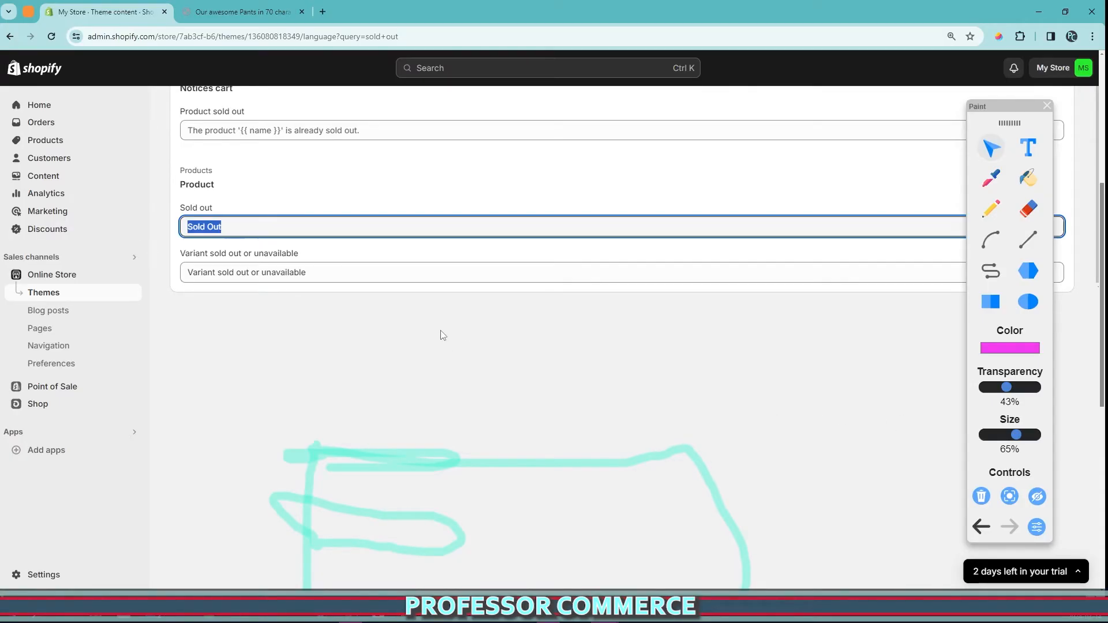
Replace the Product Sold out text with 'Coming Soon!!'
{"action": "type", "text": "C"}
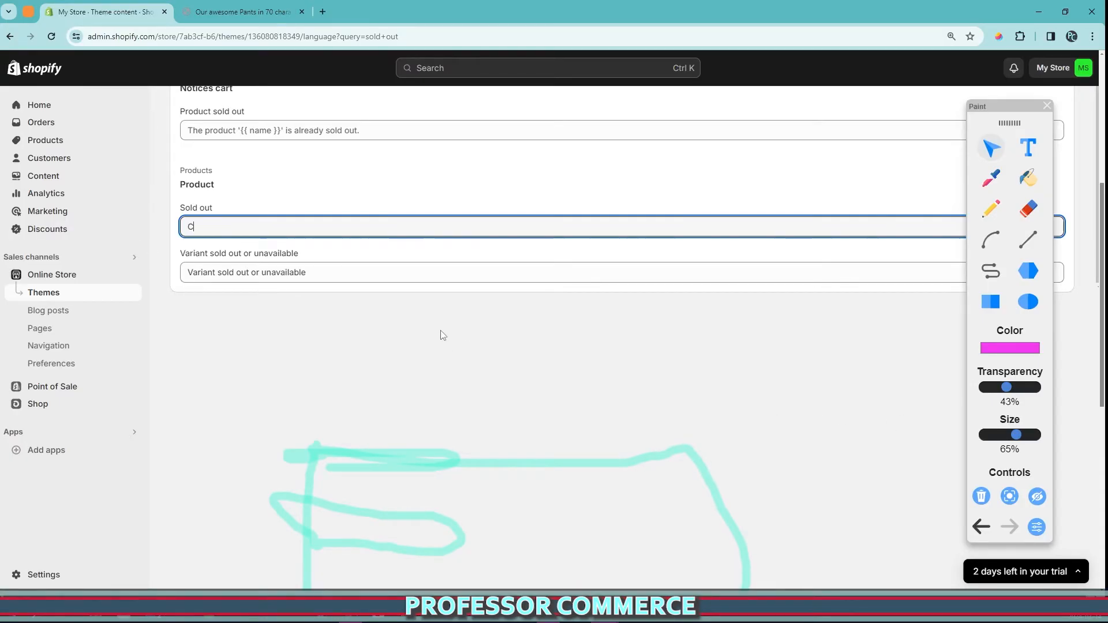
{"action": "type", "text": "oming S"}
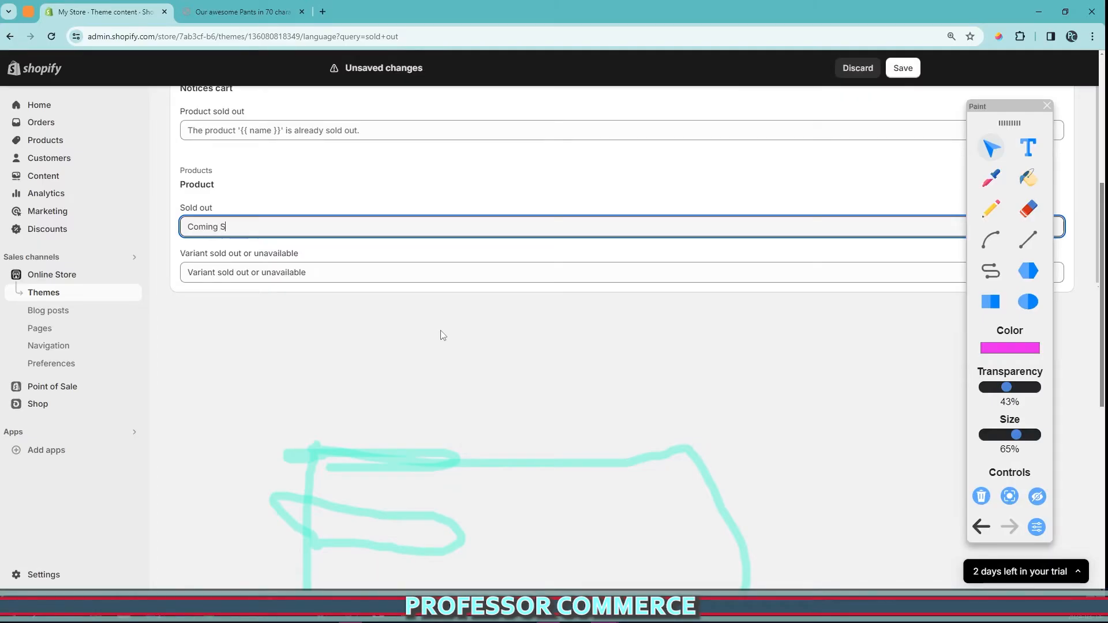
{"action": "type", "text": "oon!!"}
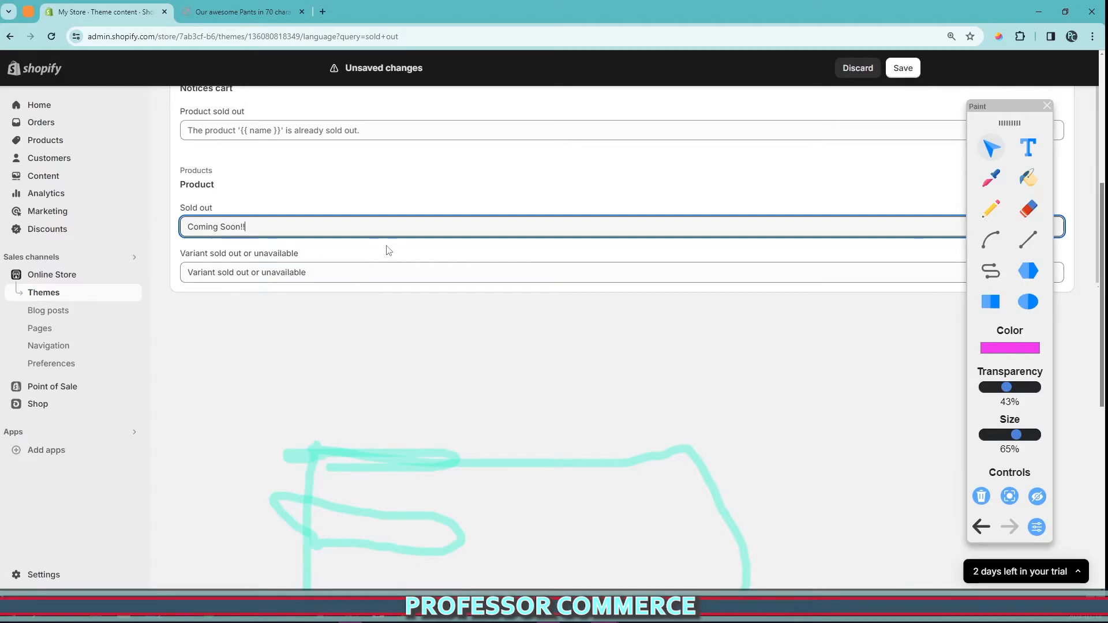
Save the new wording and reload the storefront preview to show Coming Soon!!
{"action": "left_click", "coordinate": [902, 69]}
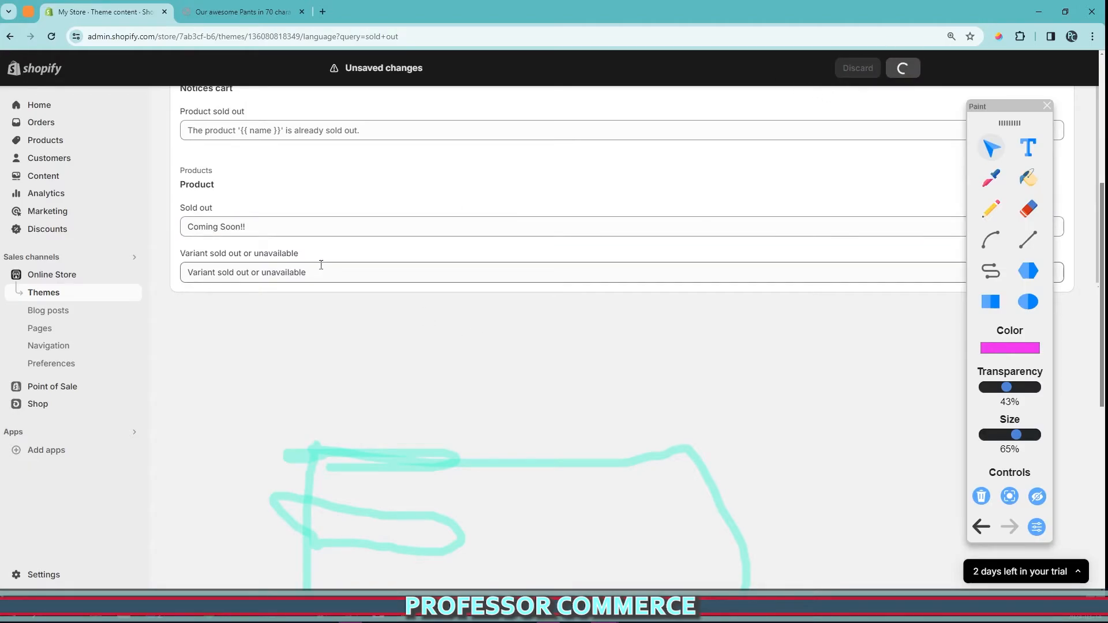
{"action": "left_click", "coordinate": [240, 12]}
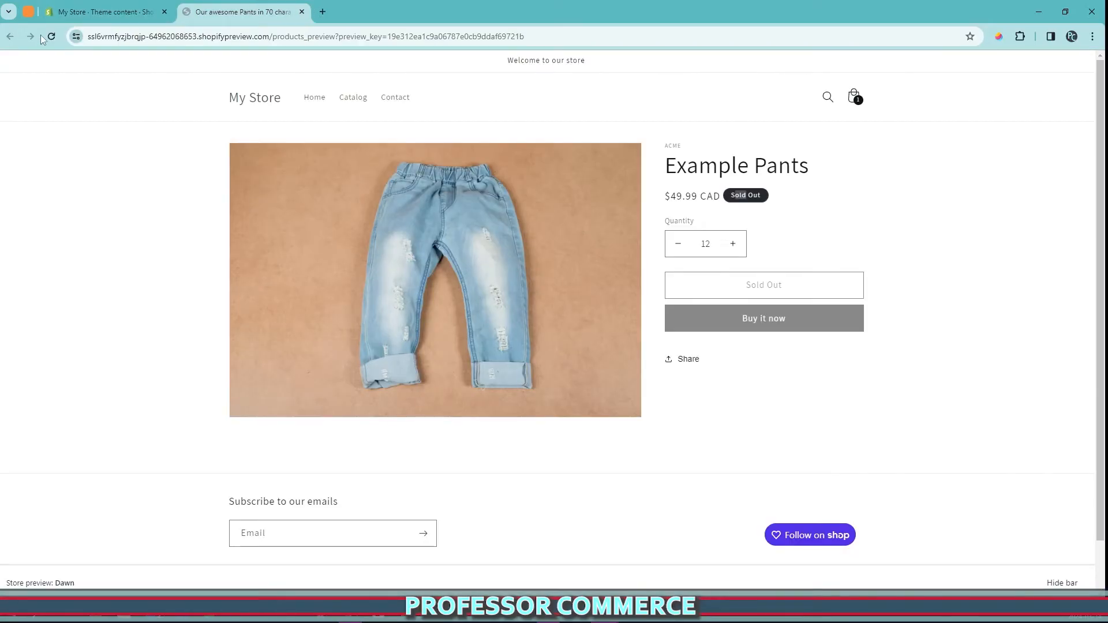
{"action": "left_click", "coordinate": [48, 36]}
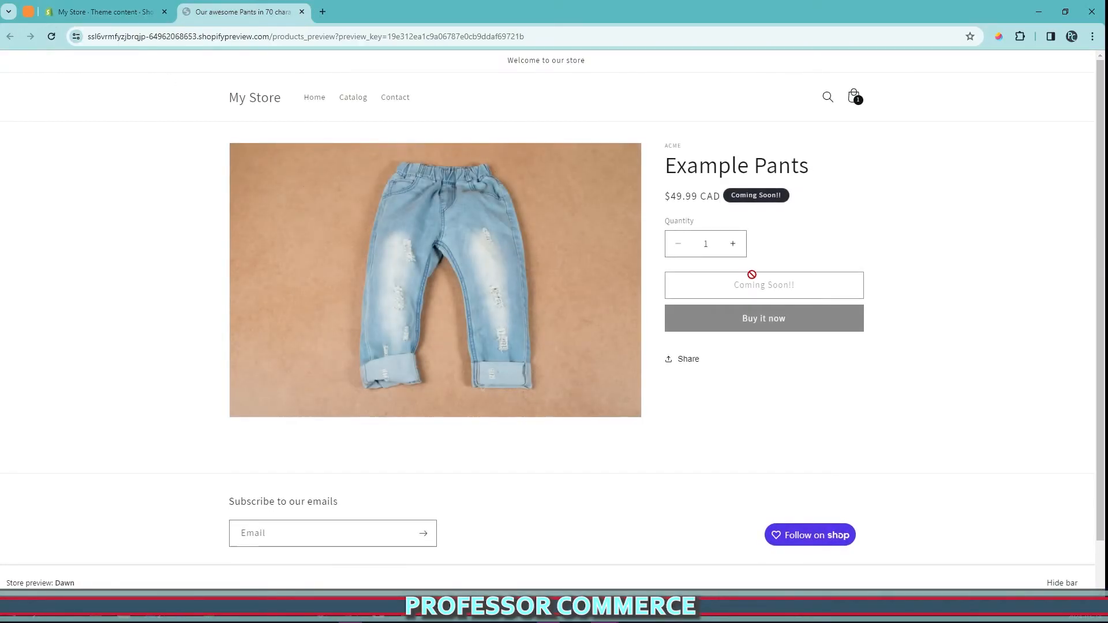
{"action": "mouse_move", "coordinate": [788, 198]}
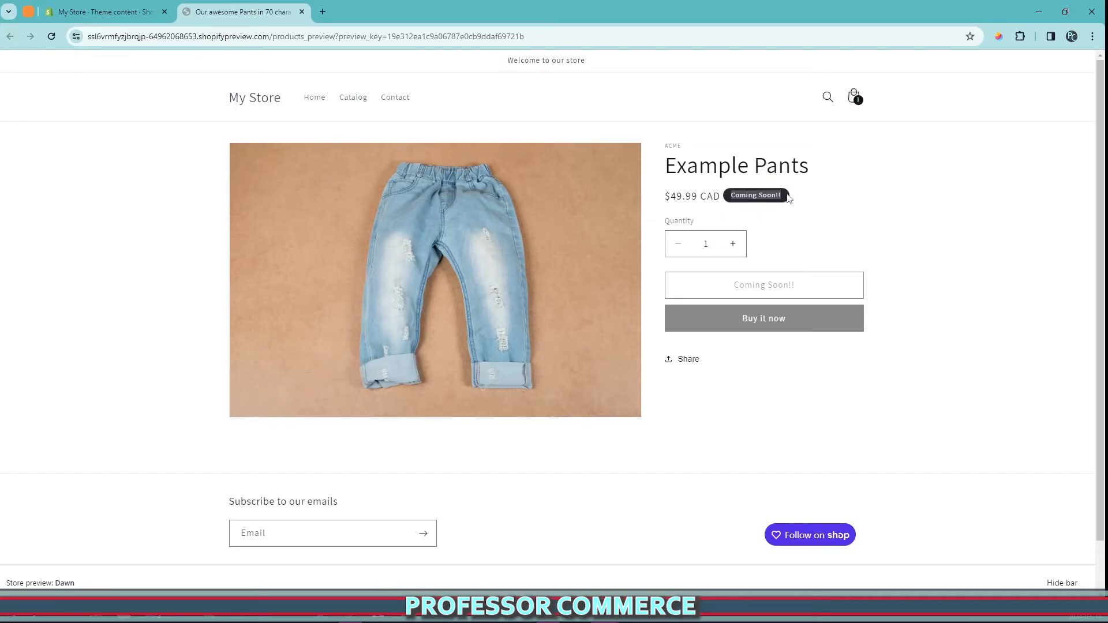
{"action": "mouse_move", "coordinate": [794, 242]}
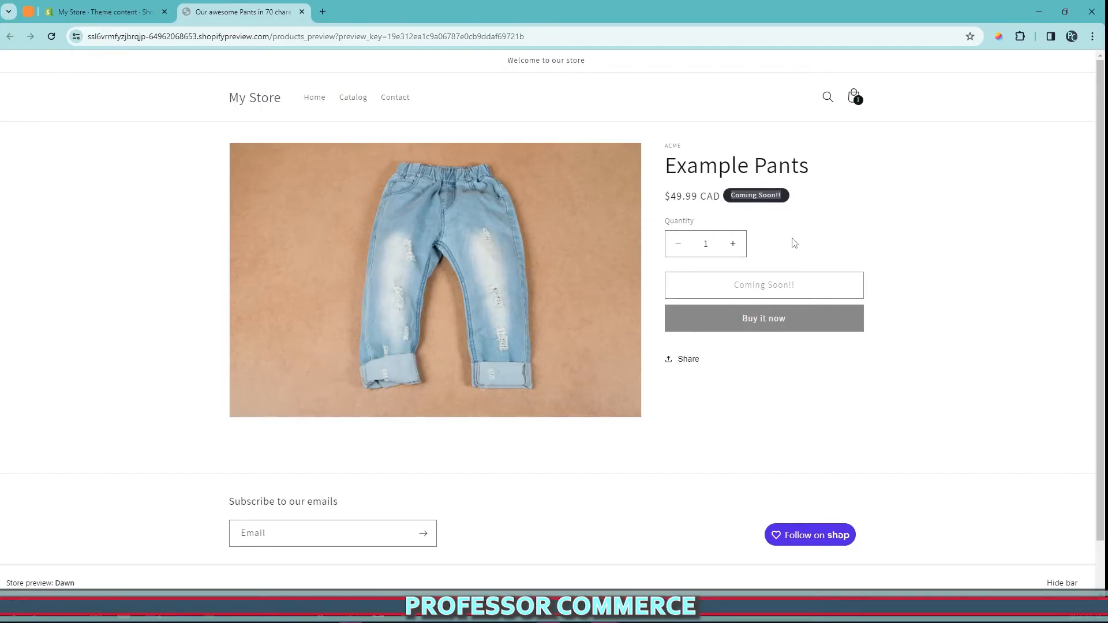
{"action": "mouse_move", "coordinate": [780, 287]}
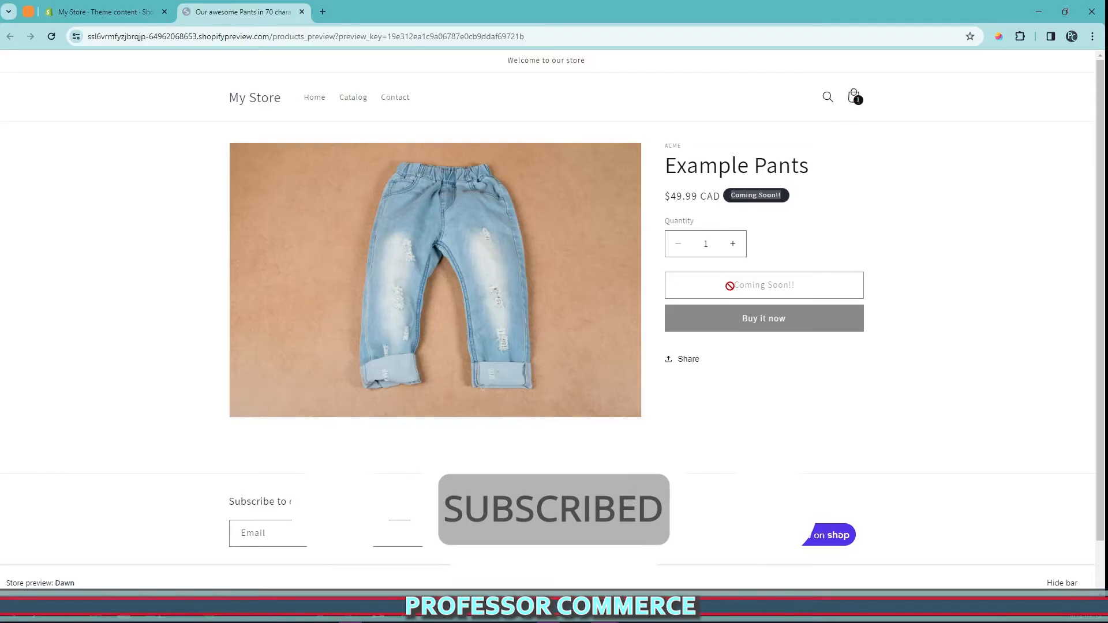
Return to the admin and go to the Products list
{"action": "left_click", "coordinate": [103, 12]}
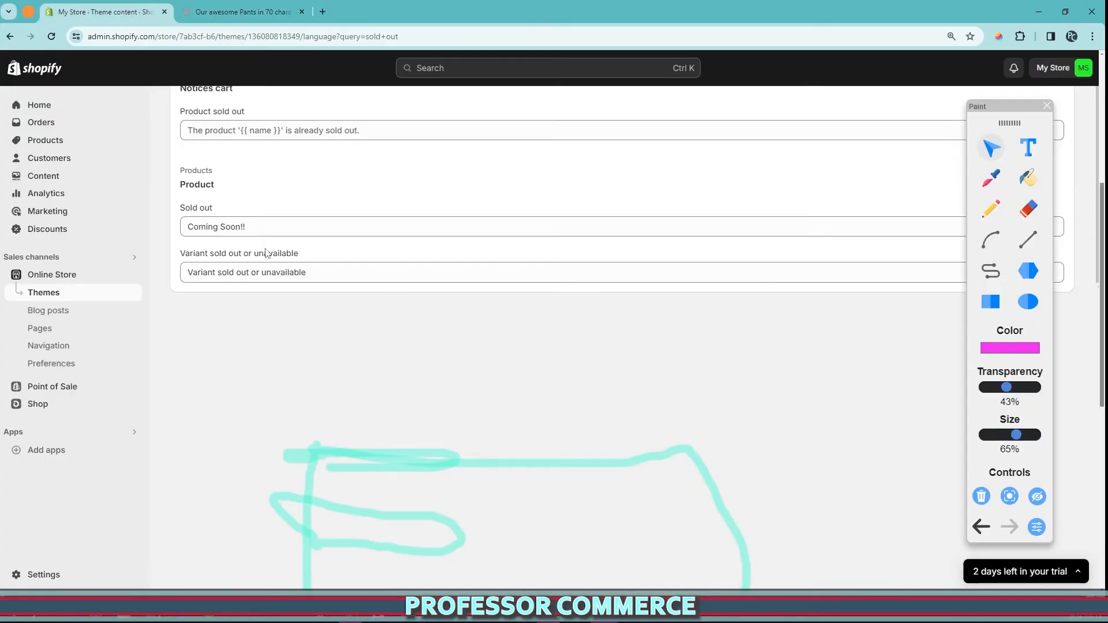
{"action": "type", "text": "Sol dou"}
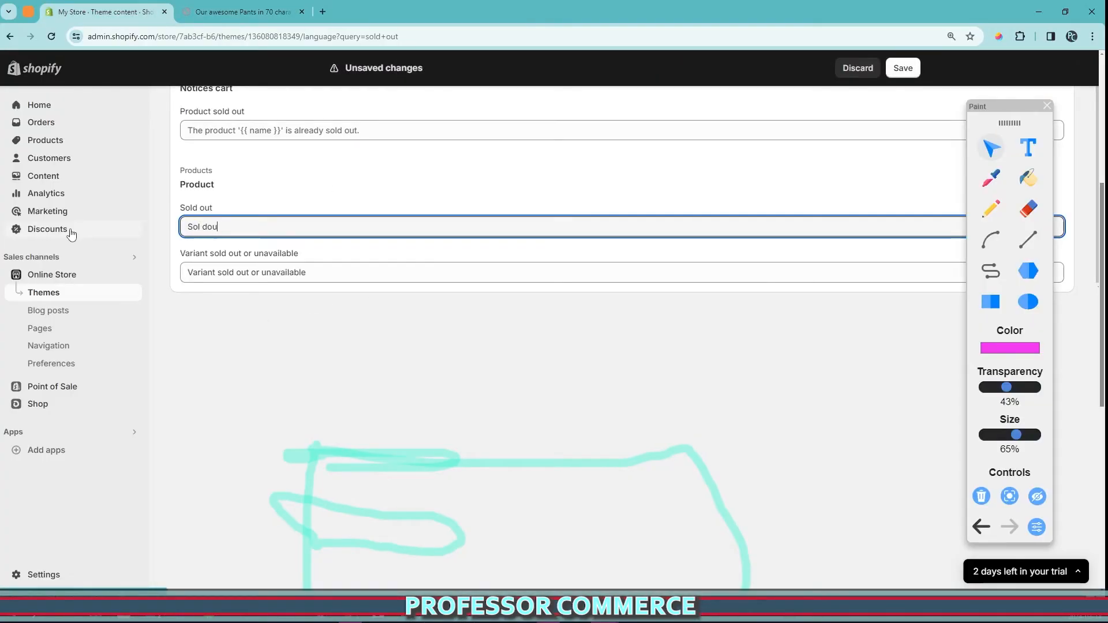
{"action": "left_click", "coordinate": [45, 140]}
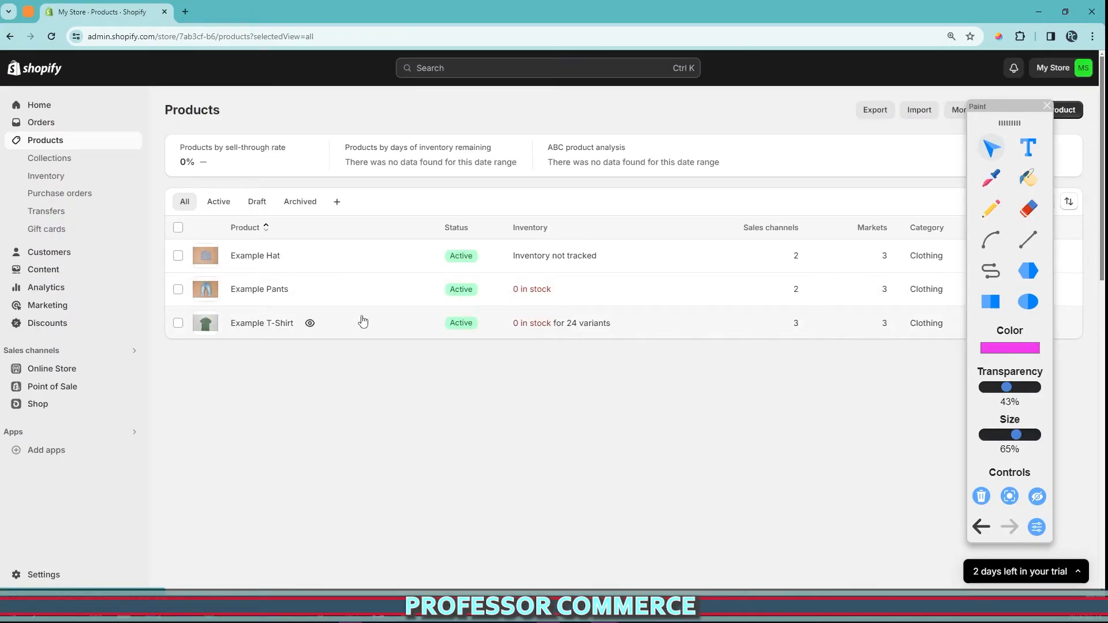
Adjust Example Pants available quantity at Shop location to 5 and save it
{"action": "left_click", "coordinate": [258, 288]}
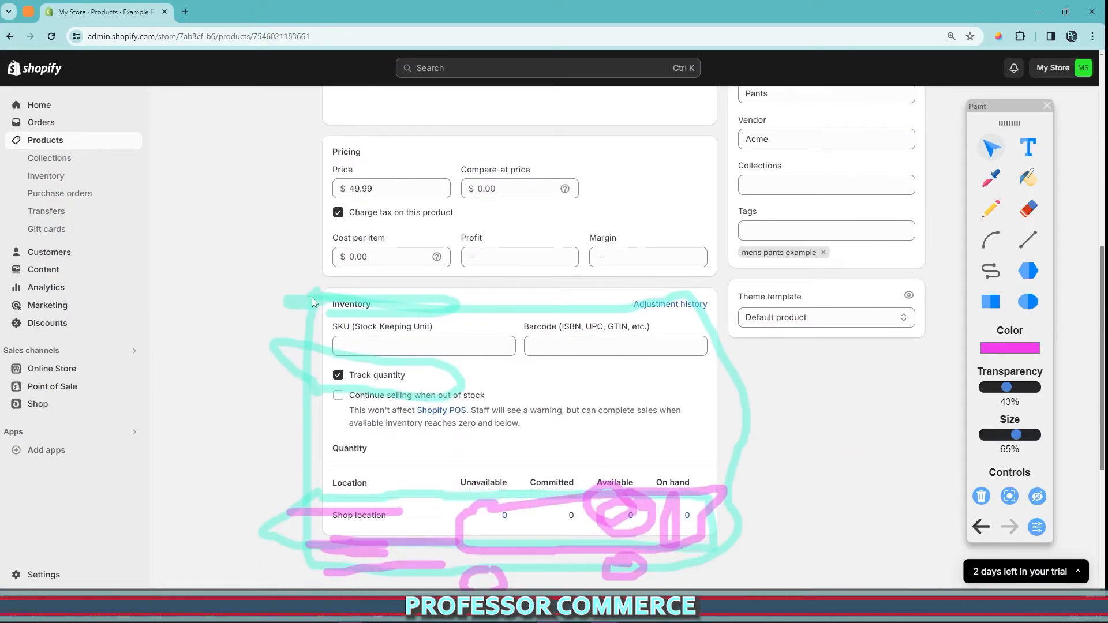
{"action": "scroll", "scroll_direction": "down", "scroll_amount": 3}
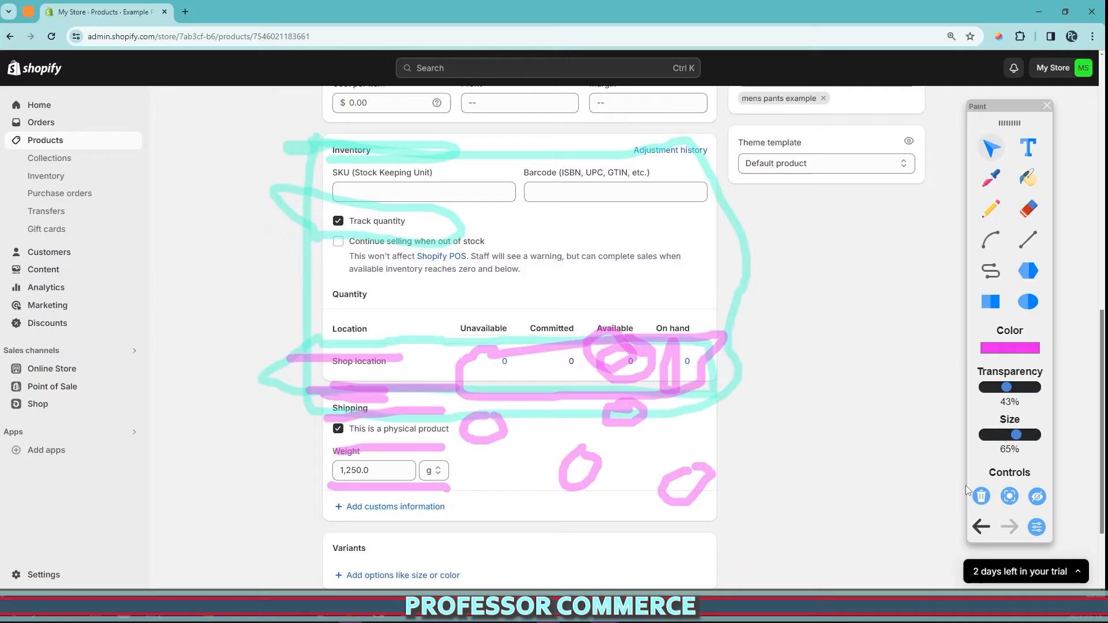
{"action": "left_click", "coordinate": [634, 361]}
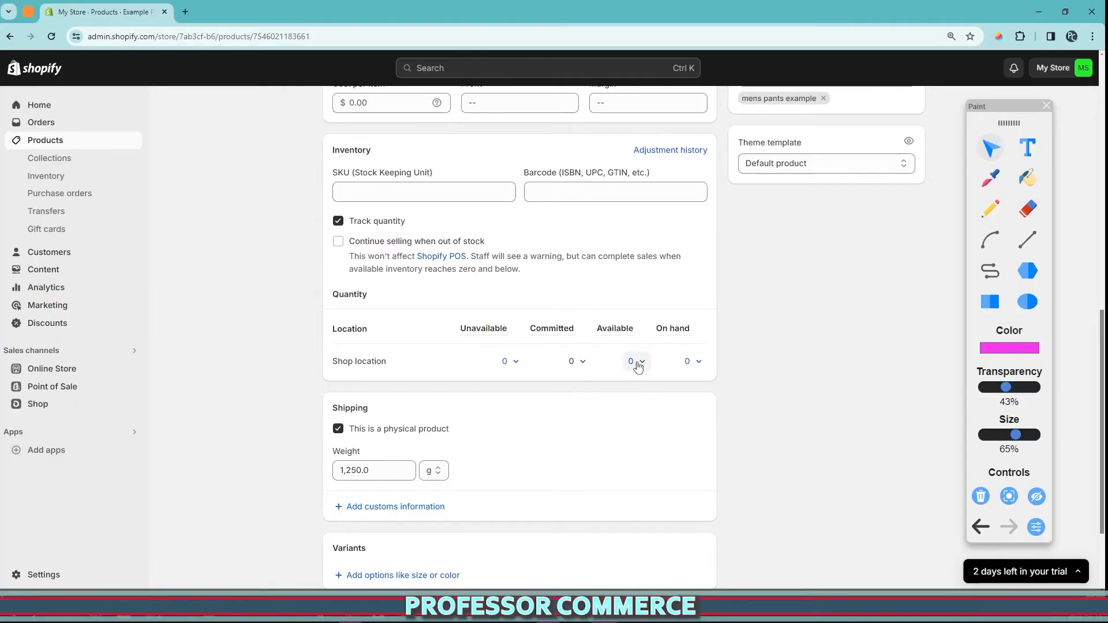
{"action": "left_click", "coordinate": [635, 362]}
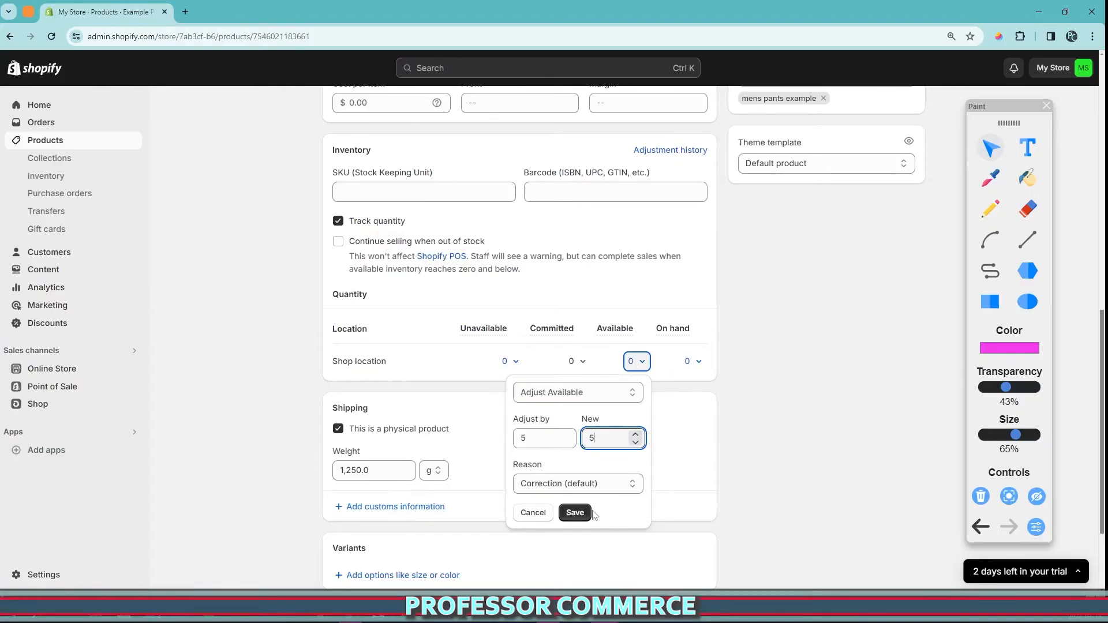
{"action": "left_click", "coordinate": [574, 513]}
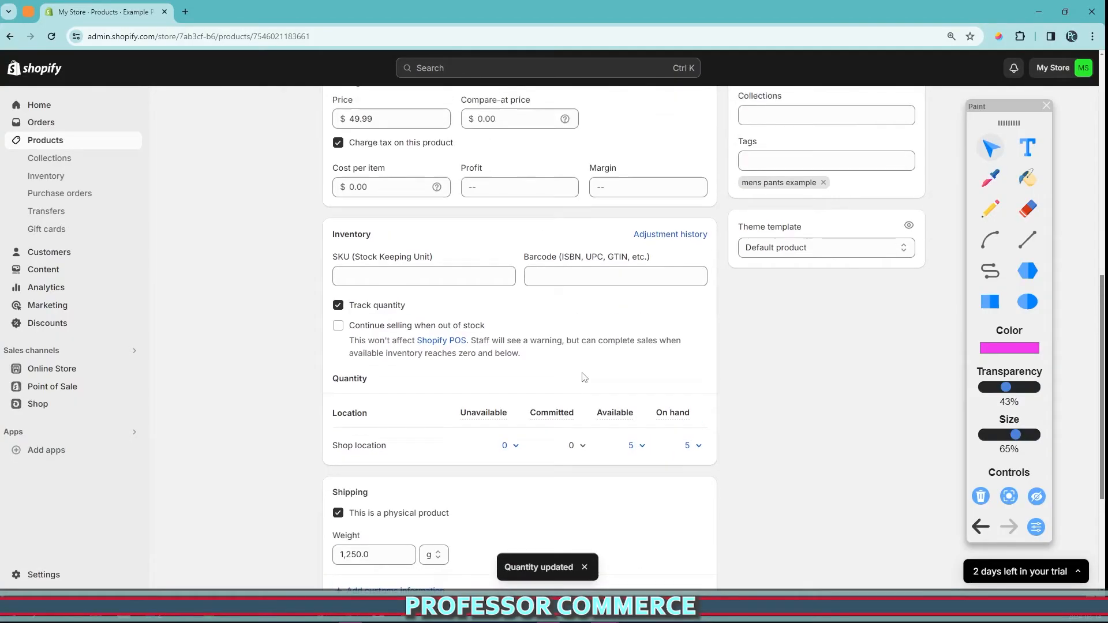
Confirm the storefront preview now offers Add to cart, then return to the admin page
{"action": "left_click", "coordinate": [244, 11]}
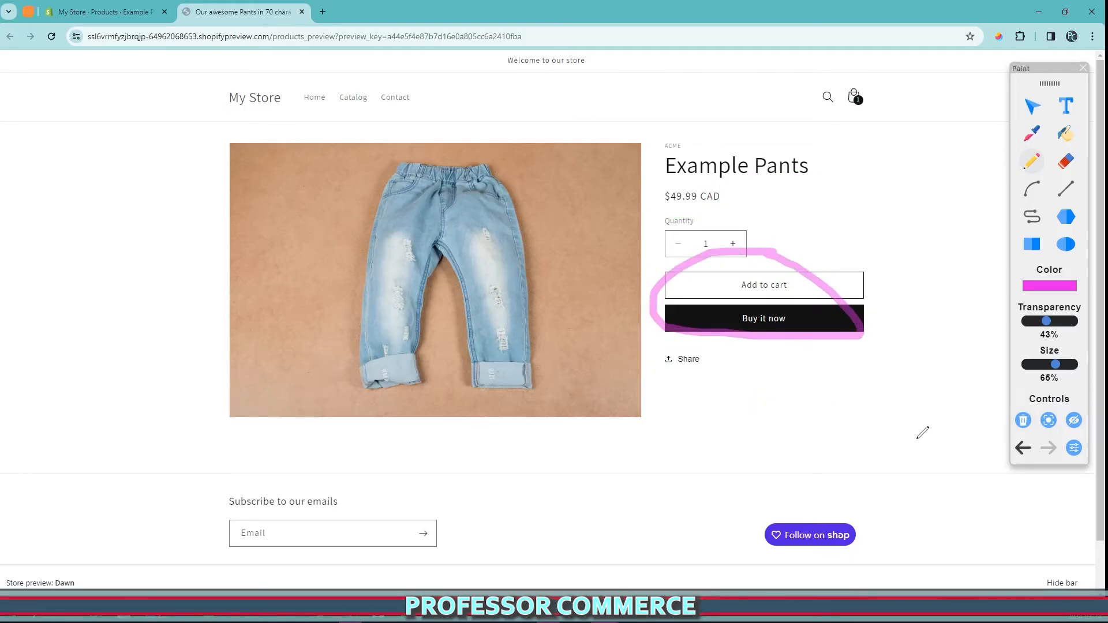
{"action": "left_click", "coordinate": [1023, 420]}
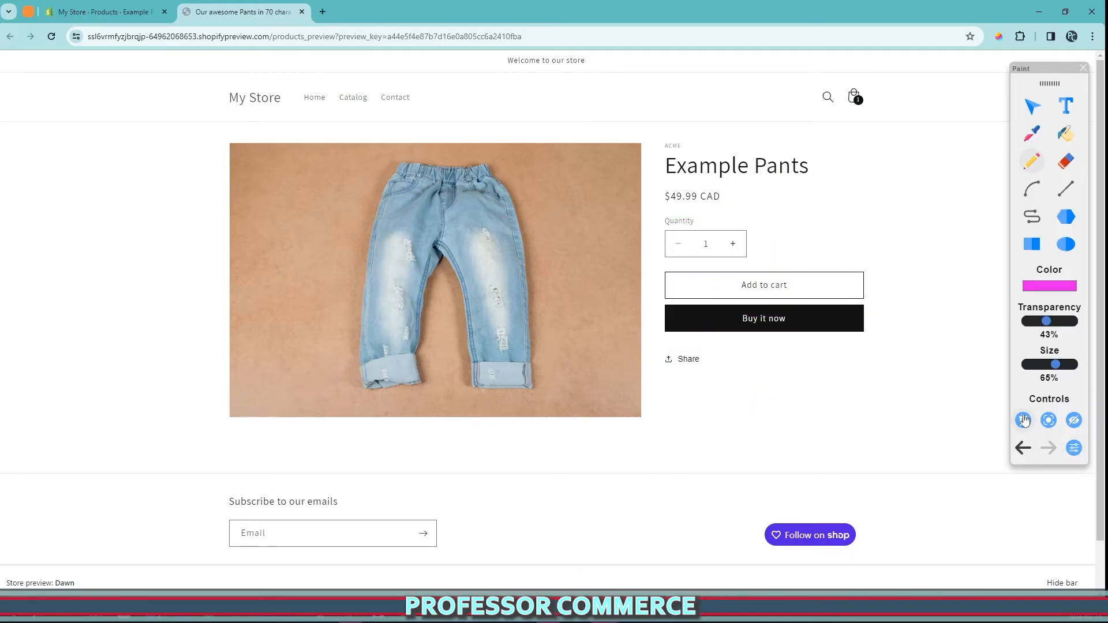
{"action": "left_click", "coordinate": [107, 12]}
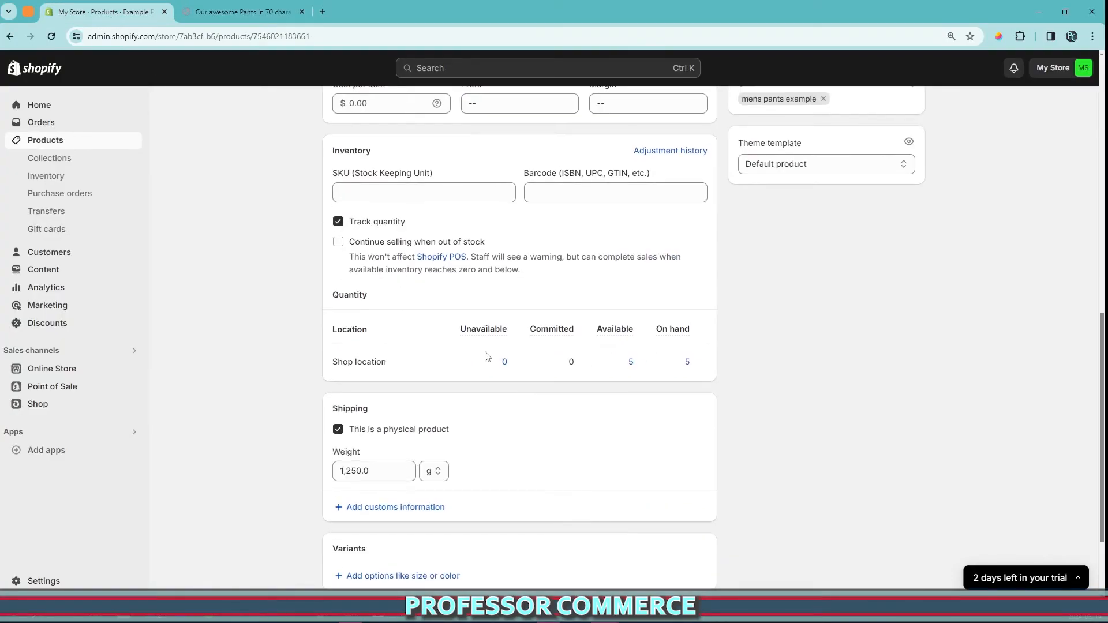
Bring the Example Pants available quantity back down to 0 and save
{"action": "left_click", "coordinate": [635, 361]}
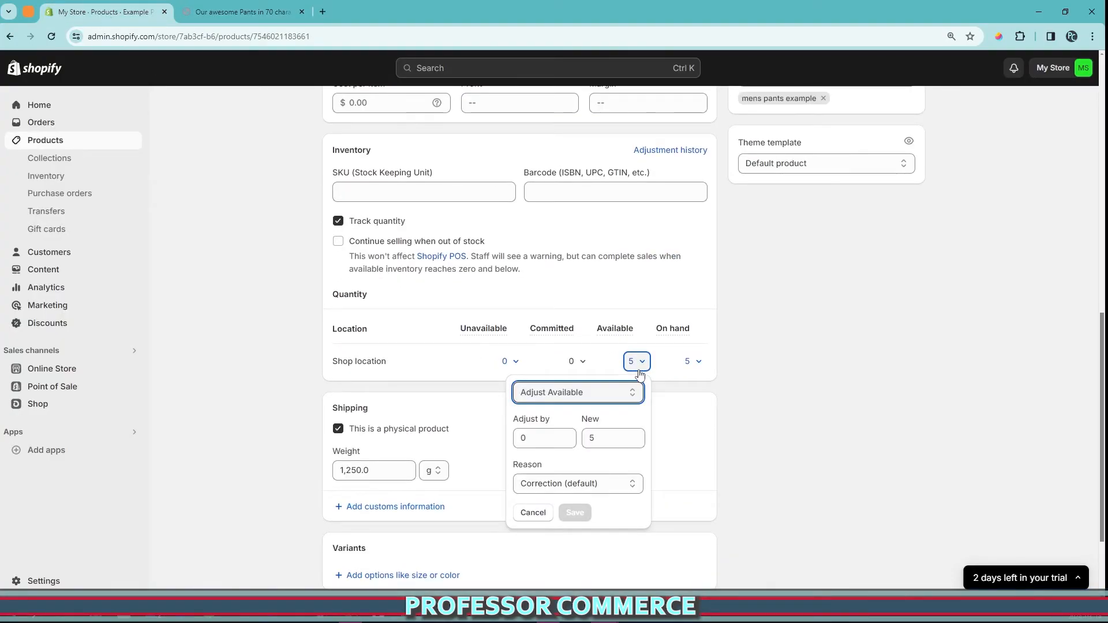
{"action": "left_click", "coordinate": [634, 441]}
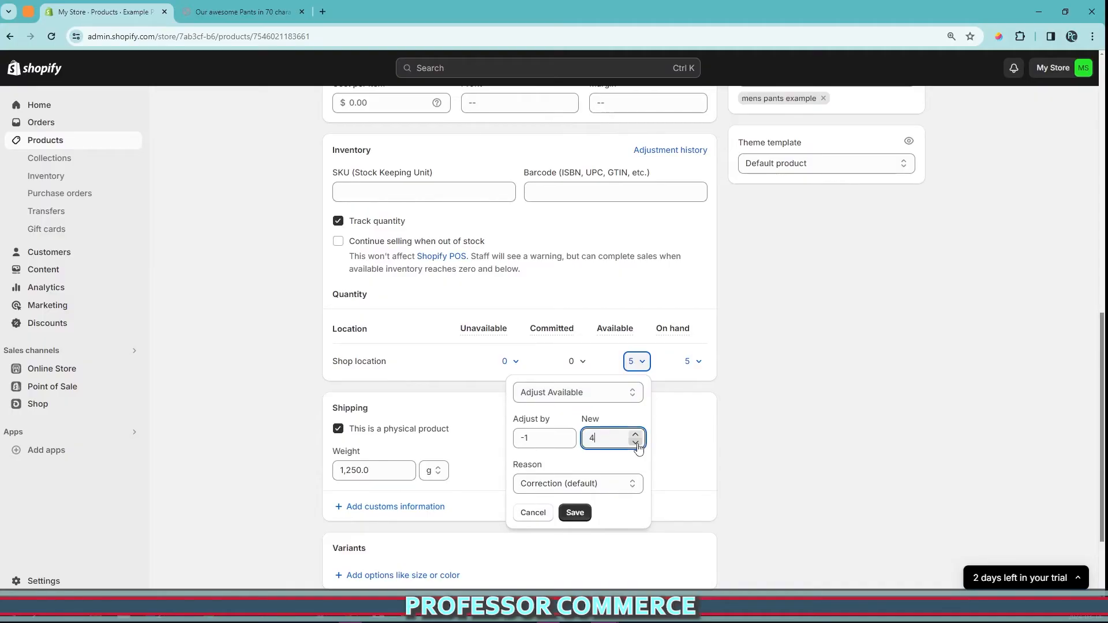
{"action": "left_click", "coordinate": [533, 512]}
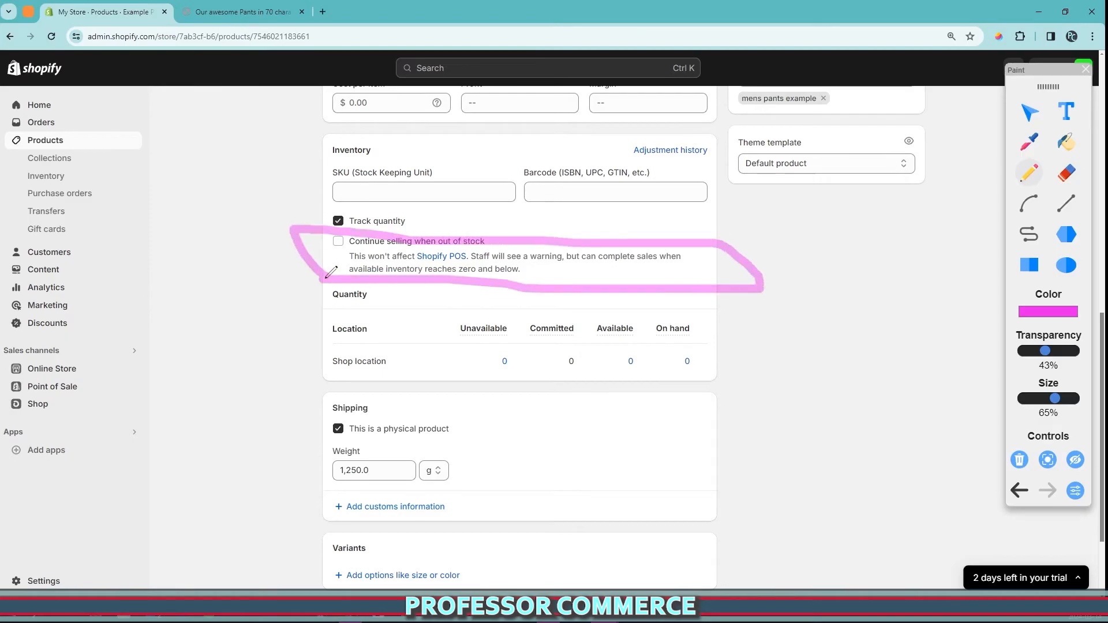
{"action": "mouse_move", "coordinate": [555, 277]}
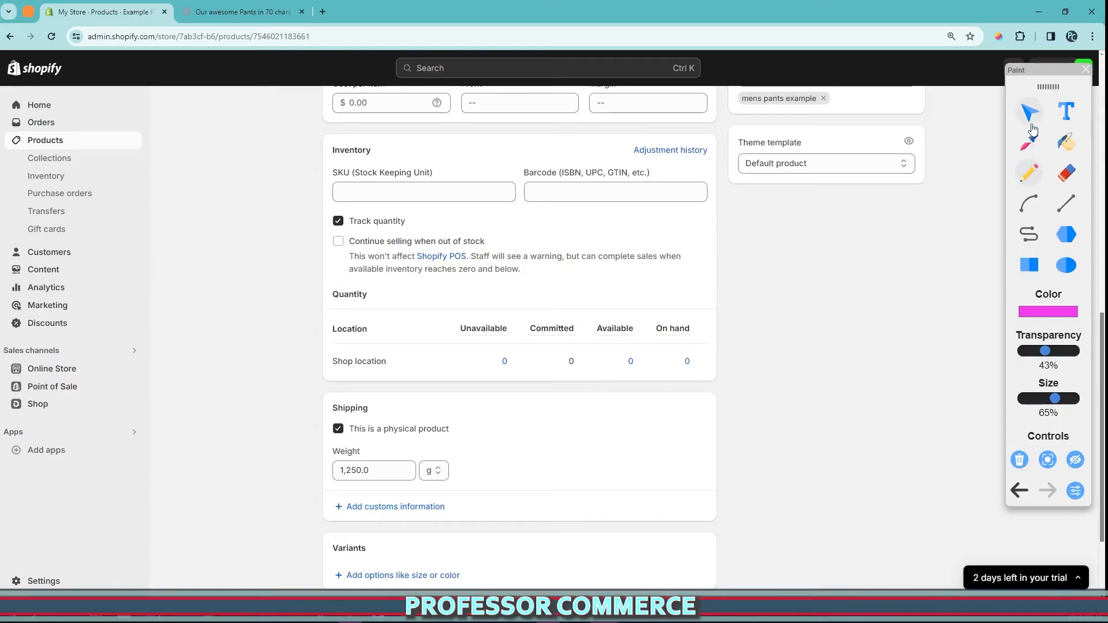
Enable 'Continue selling when out of stock', save, and check the preview still shows Add to cart
{"action": "double_click", "coordinate": [369, 256]}
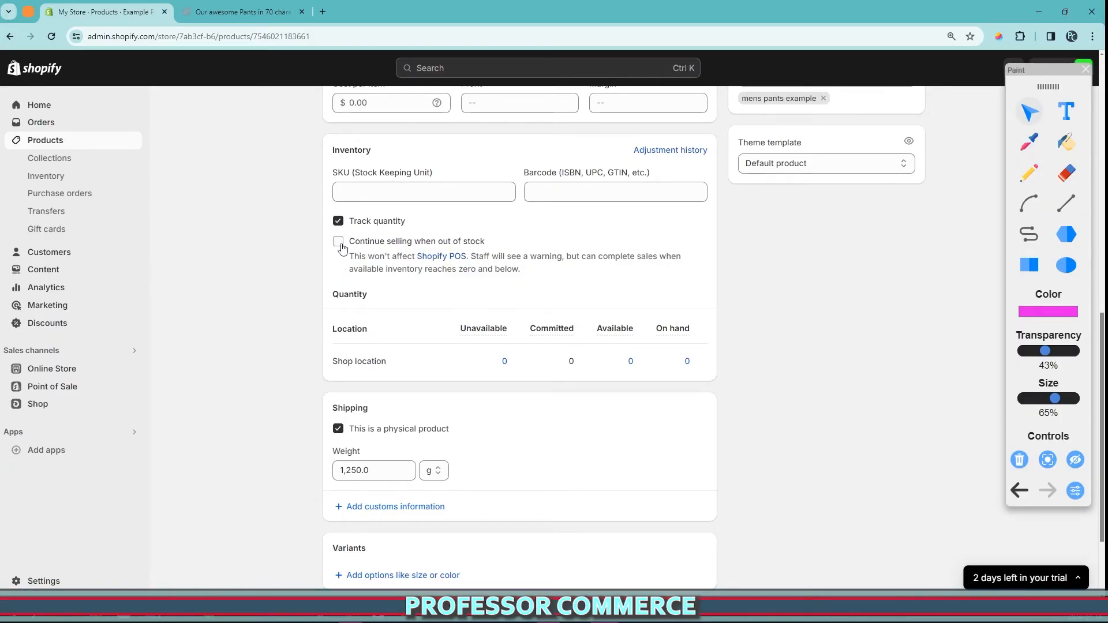
{"action": "left_click", "coordinate": [338, 241]}
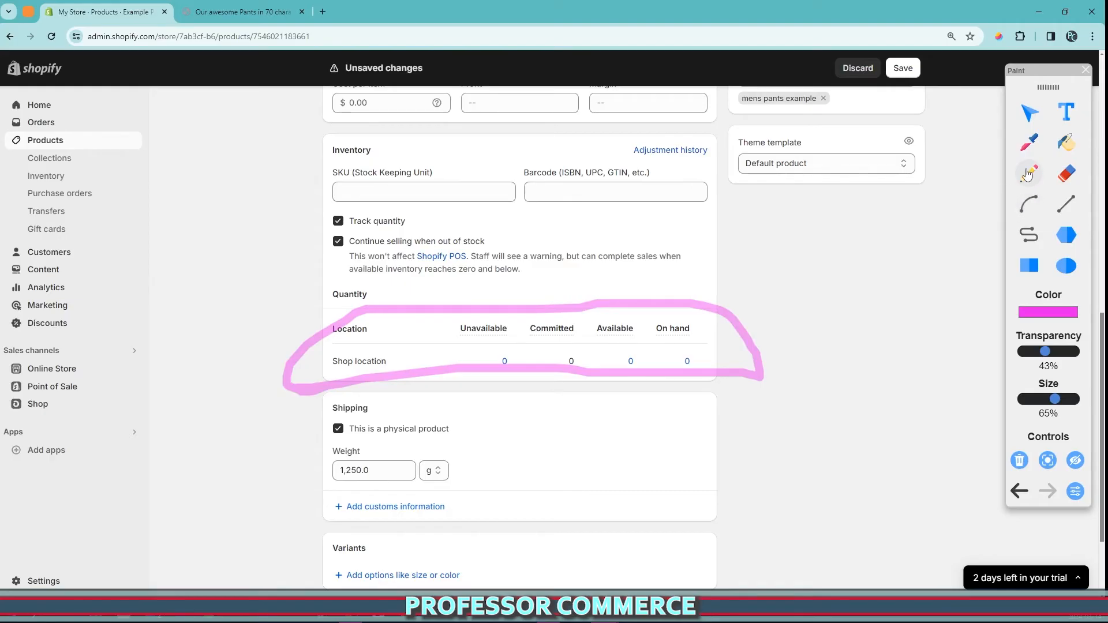
{"action": "left_click", "coordinate": [240, 11]}
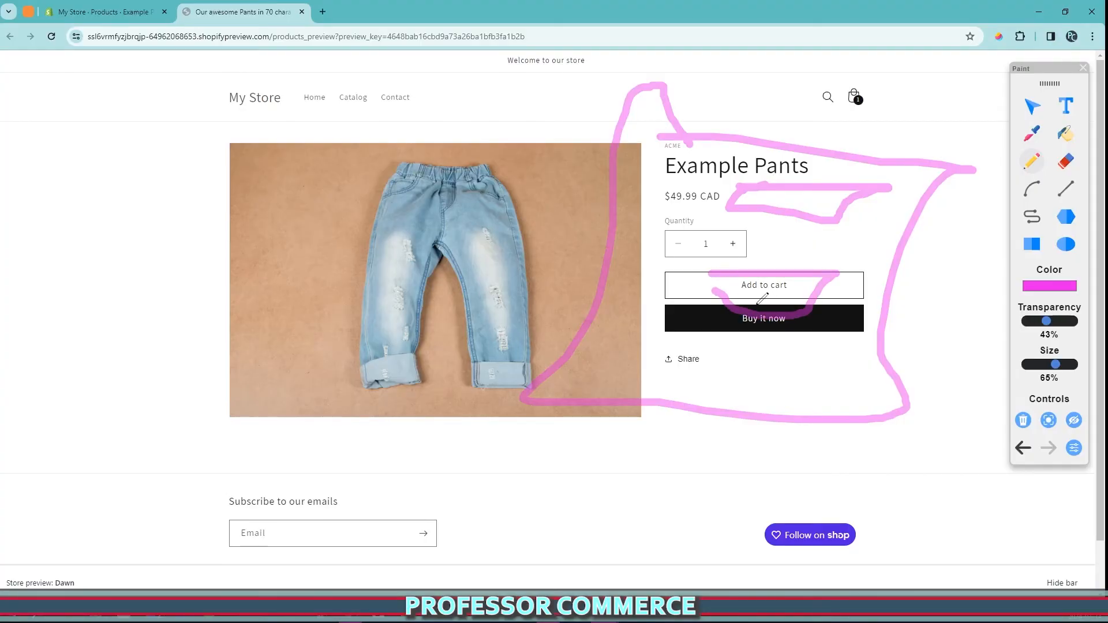
Return to the Example Pants admin page with zero stock and continue selling enabled
{"action": "left_click", "coordinate": [104, 12]}
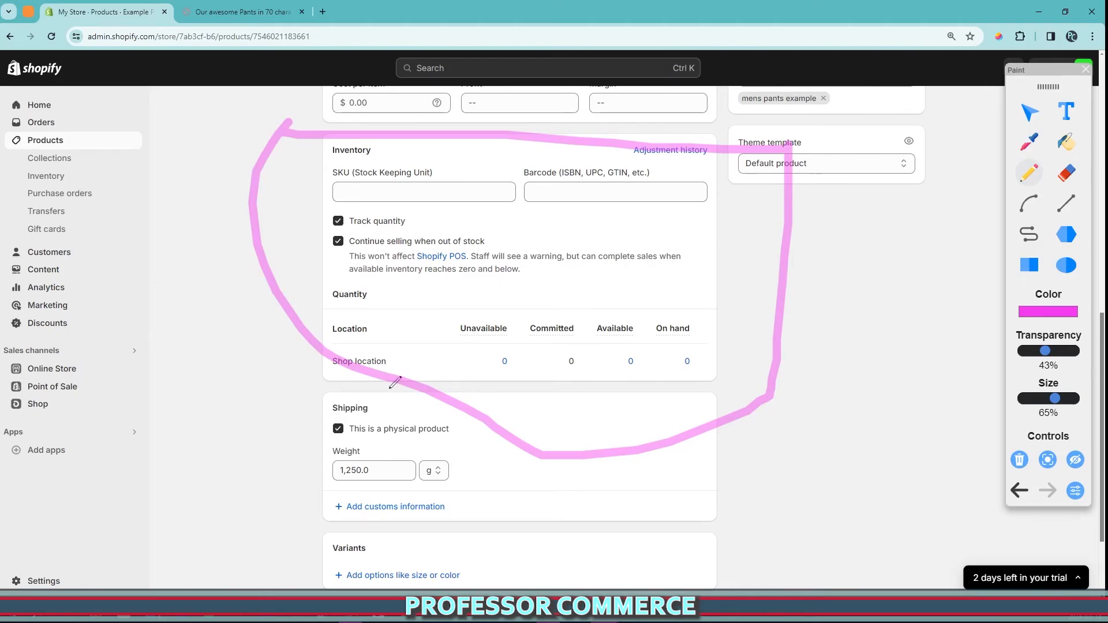
{"action": "mouse_move", "coordinate": [440, 365]}
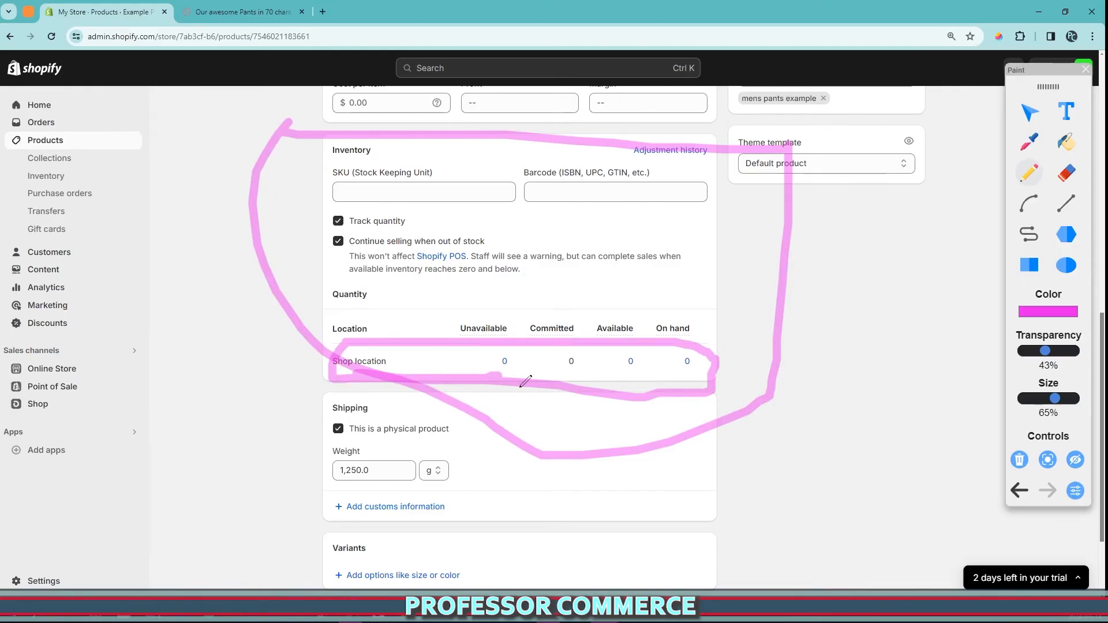
{"action": "mouse_move", "coordinate": [713, 331]}
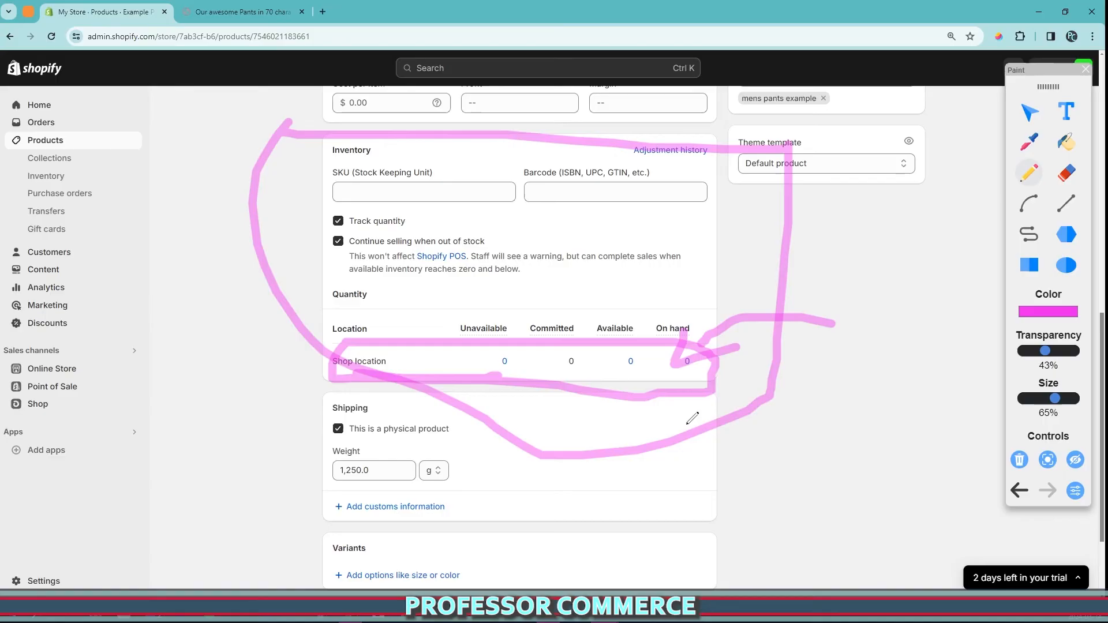
{"action": "mouse_move", "coordinate": [575, 385]}
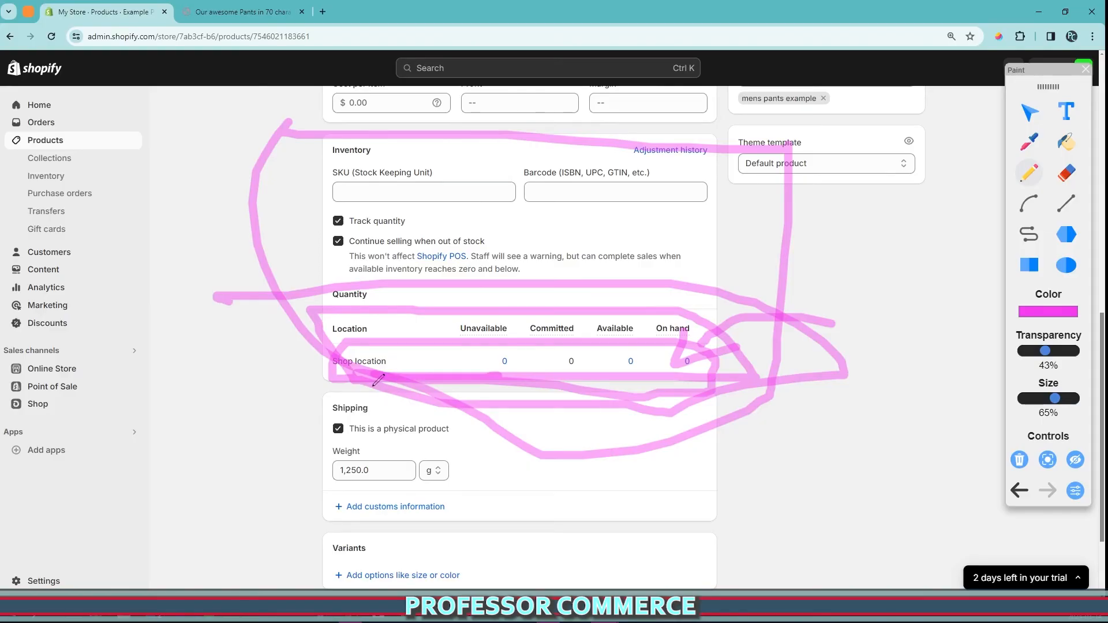
{"action": "mouse_move", "coordinate": [356, 339]}
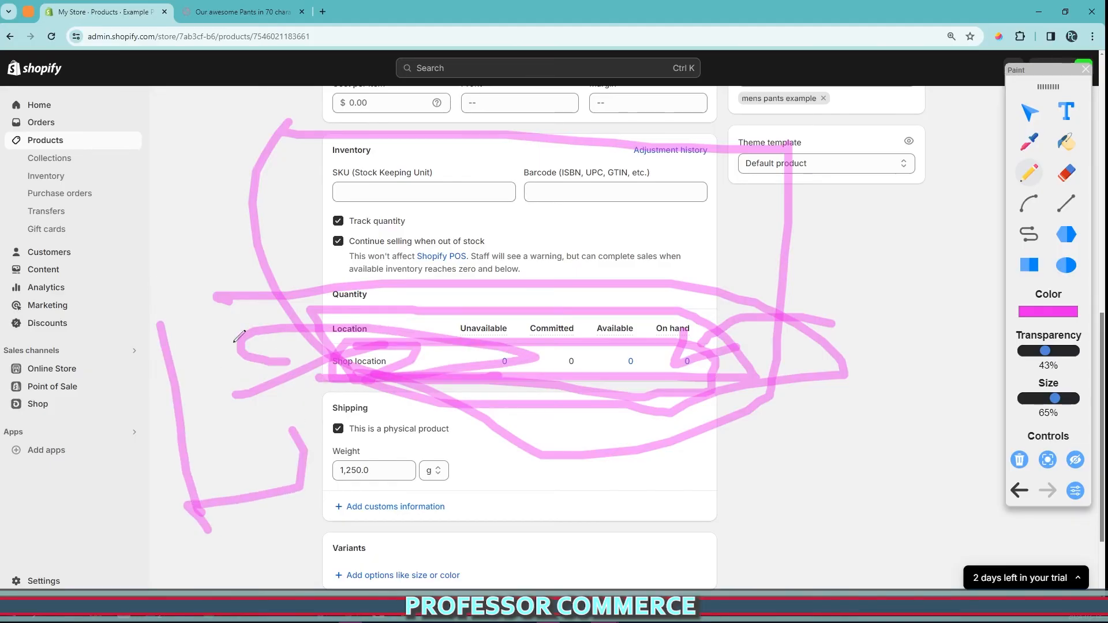
{"action": "left_click", "coordinate": [1019, 459]}
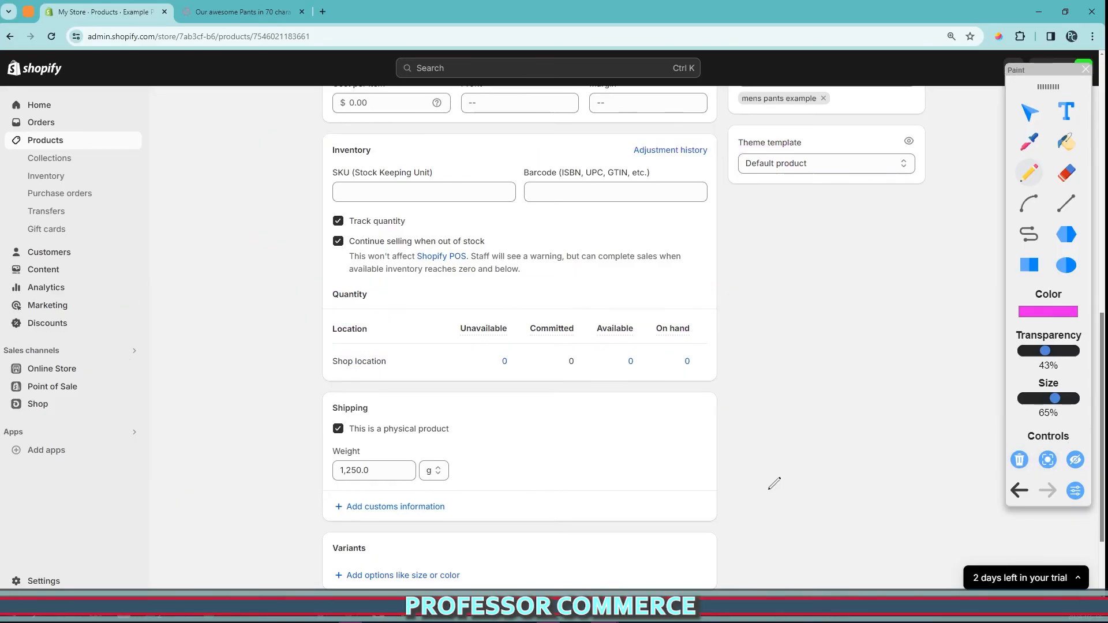
{"action": "mouse_move", "coordinate": [712, 356]}
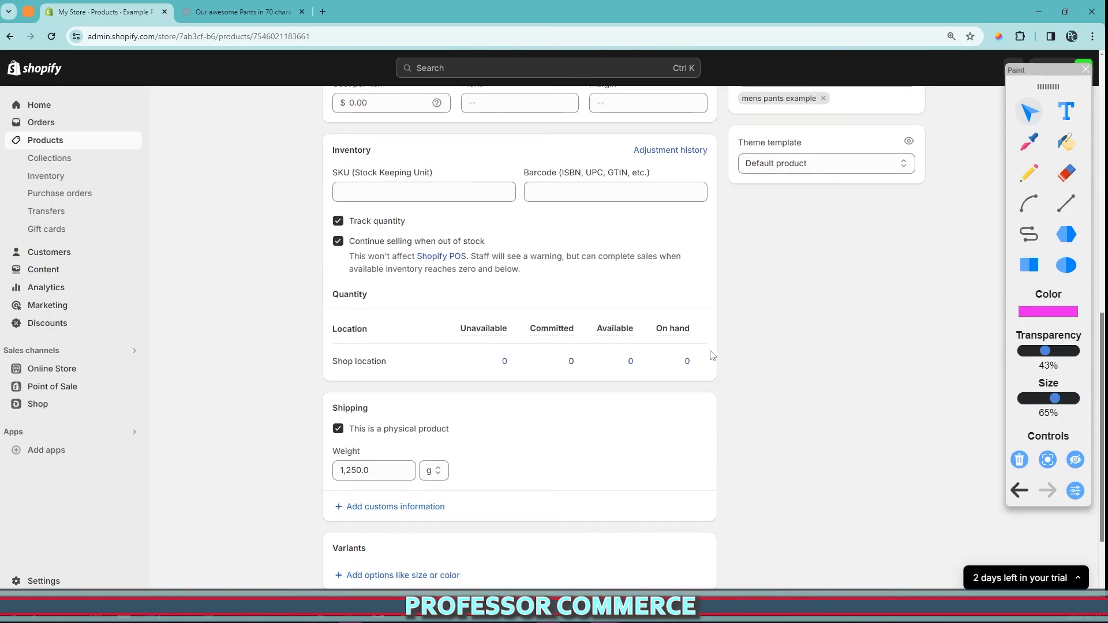
{"action": "mouse_move", "coordinate": [728, 376]}
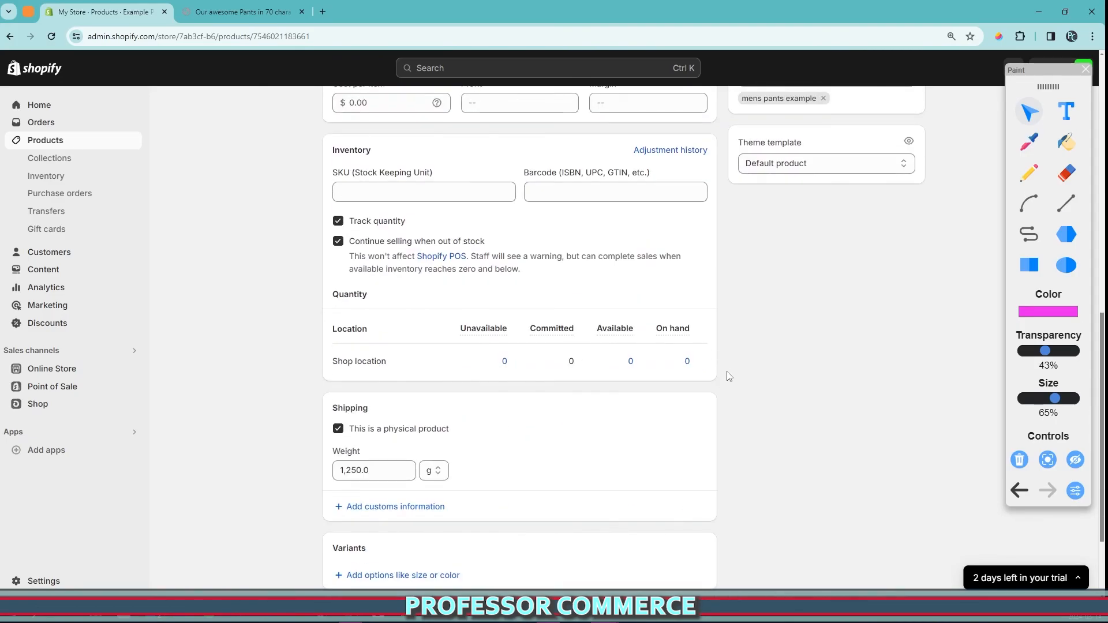
{"action": "scroll", "scroll_direction": "up", "scroll_amount": 3}
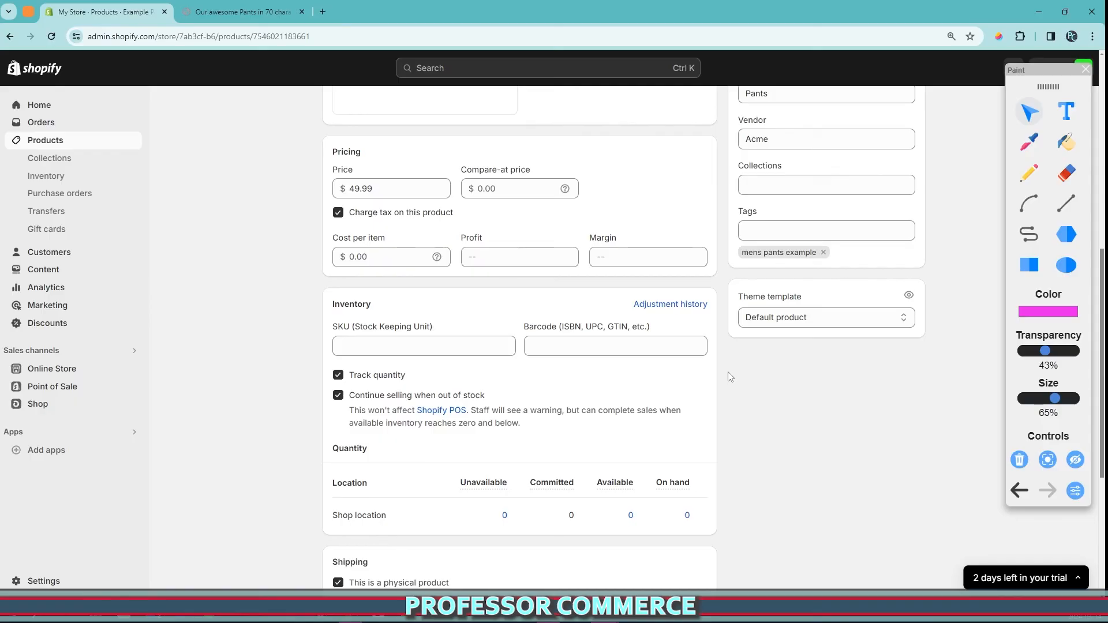
{"action": "scroll", "scroll_direction": "up", "scroll_amount": 3}
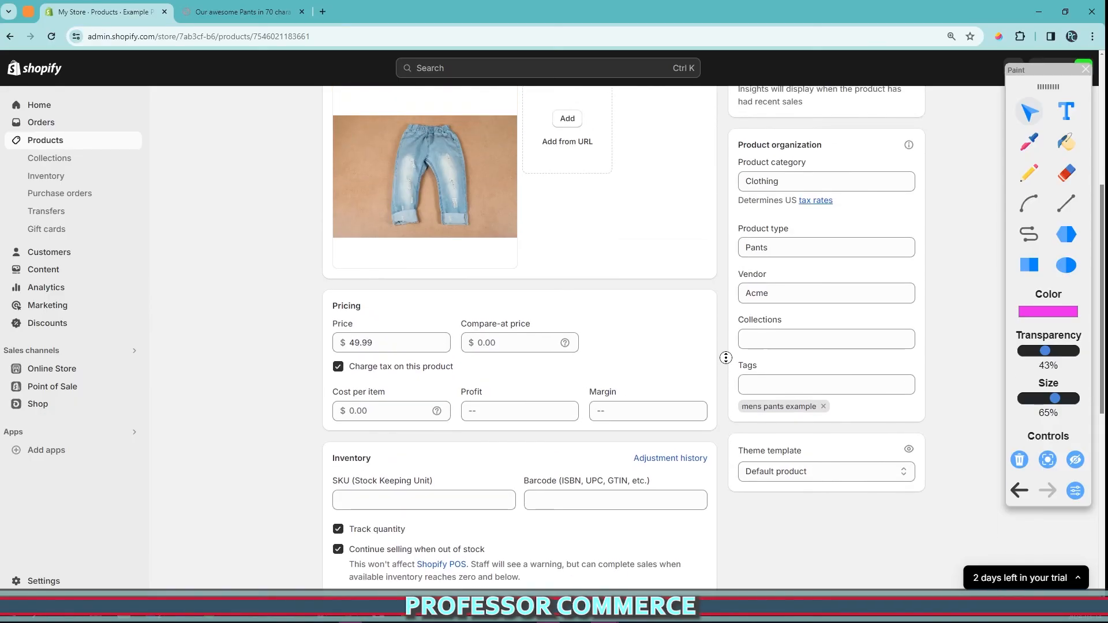
{"action": "scroll", "scroll_direction": "up", "scroll_amount": 3}
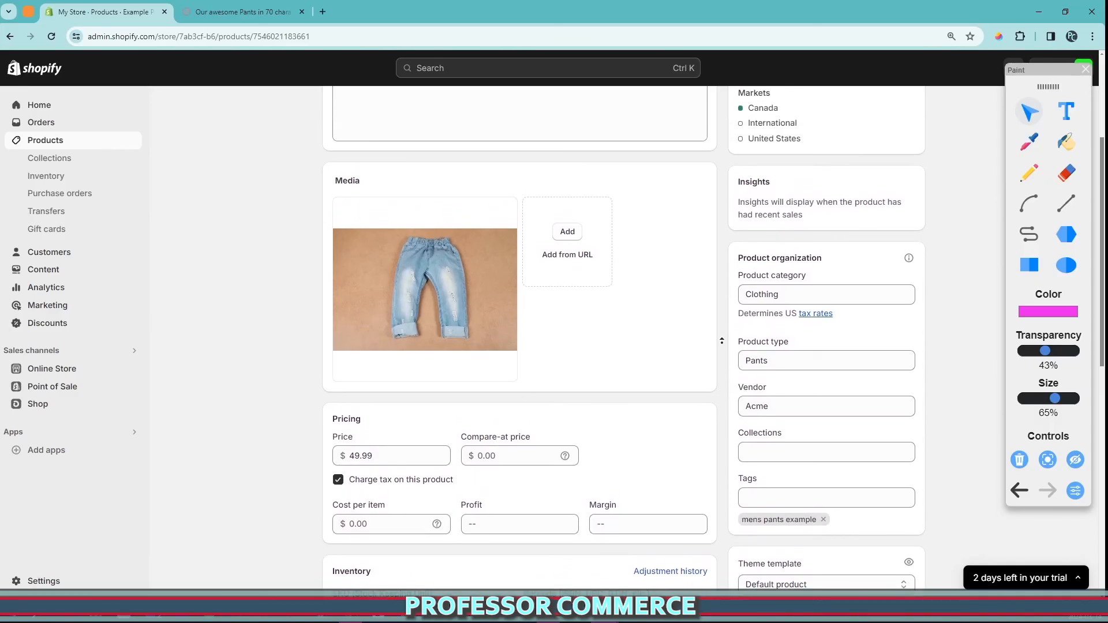
{"action": "scroll", "scroll_direction": "up", "scroll_amount": 3}
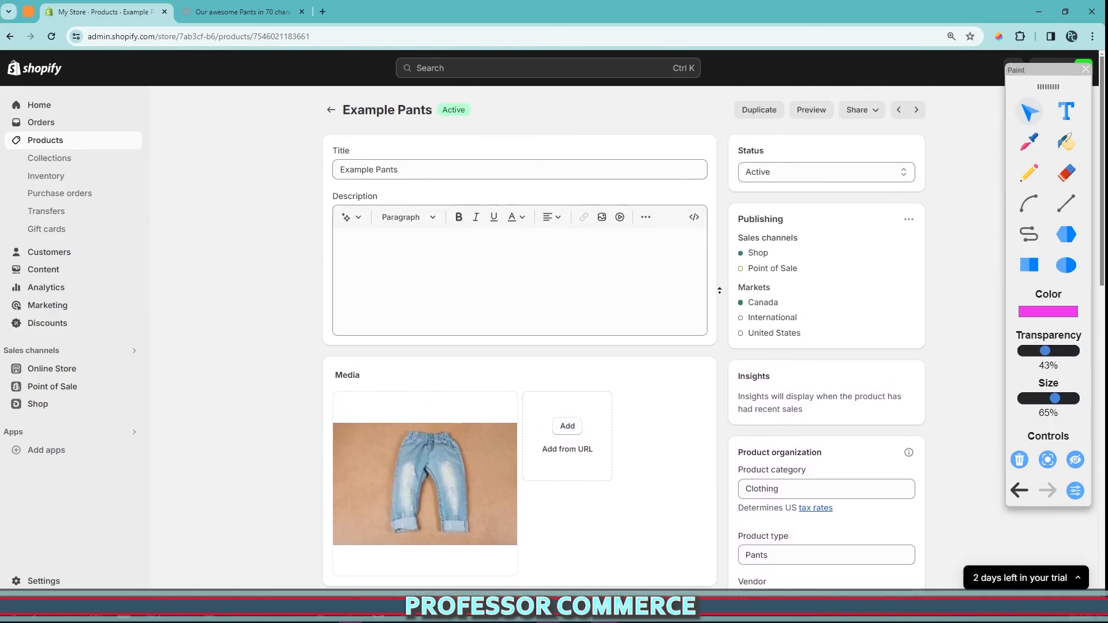